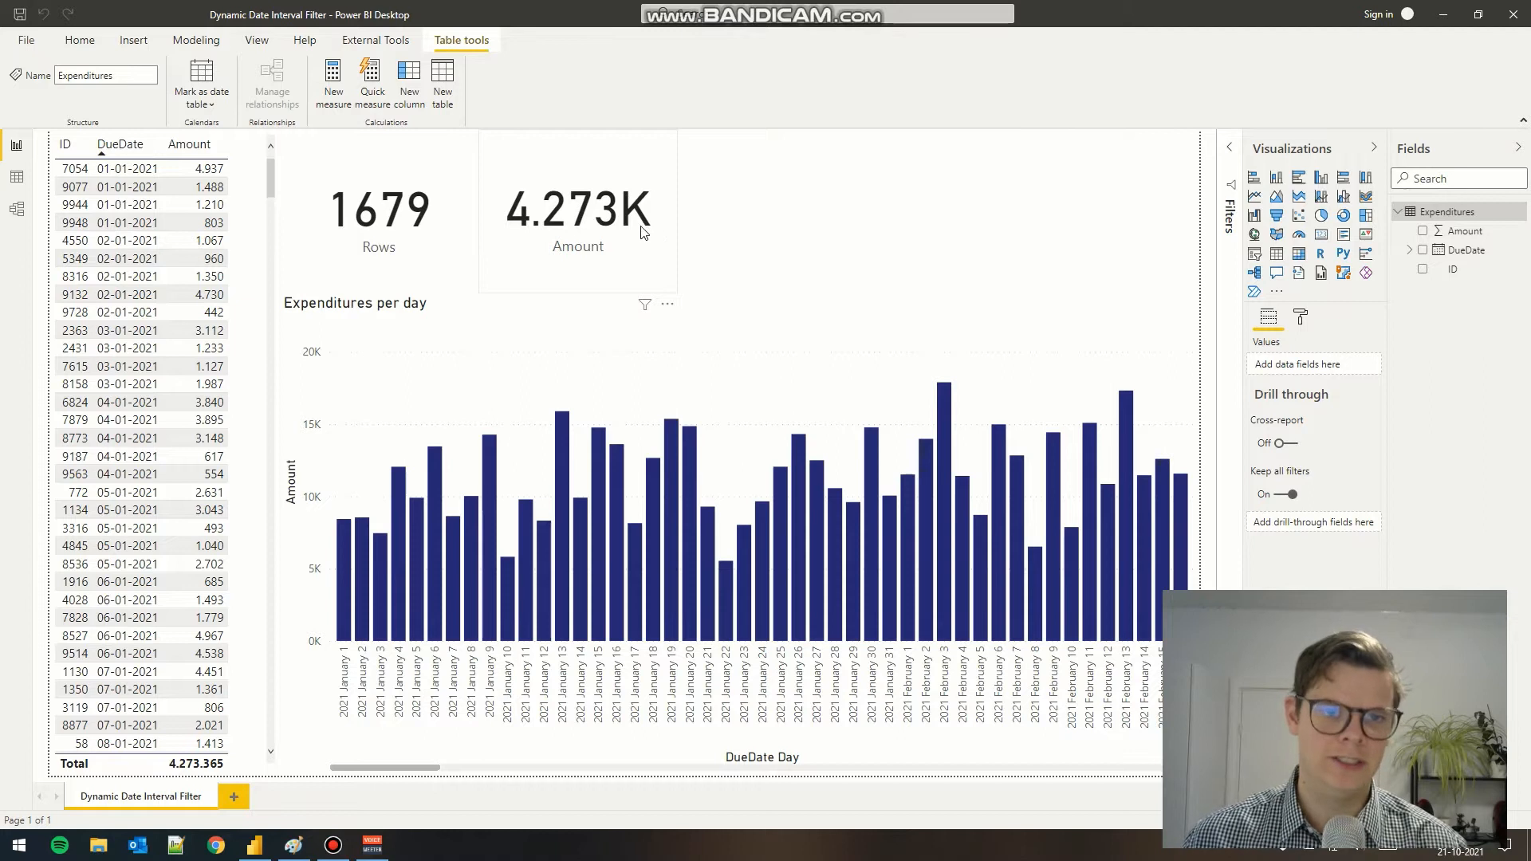
mouse_move(577, 217)
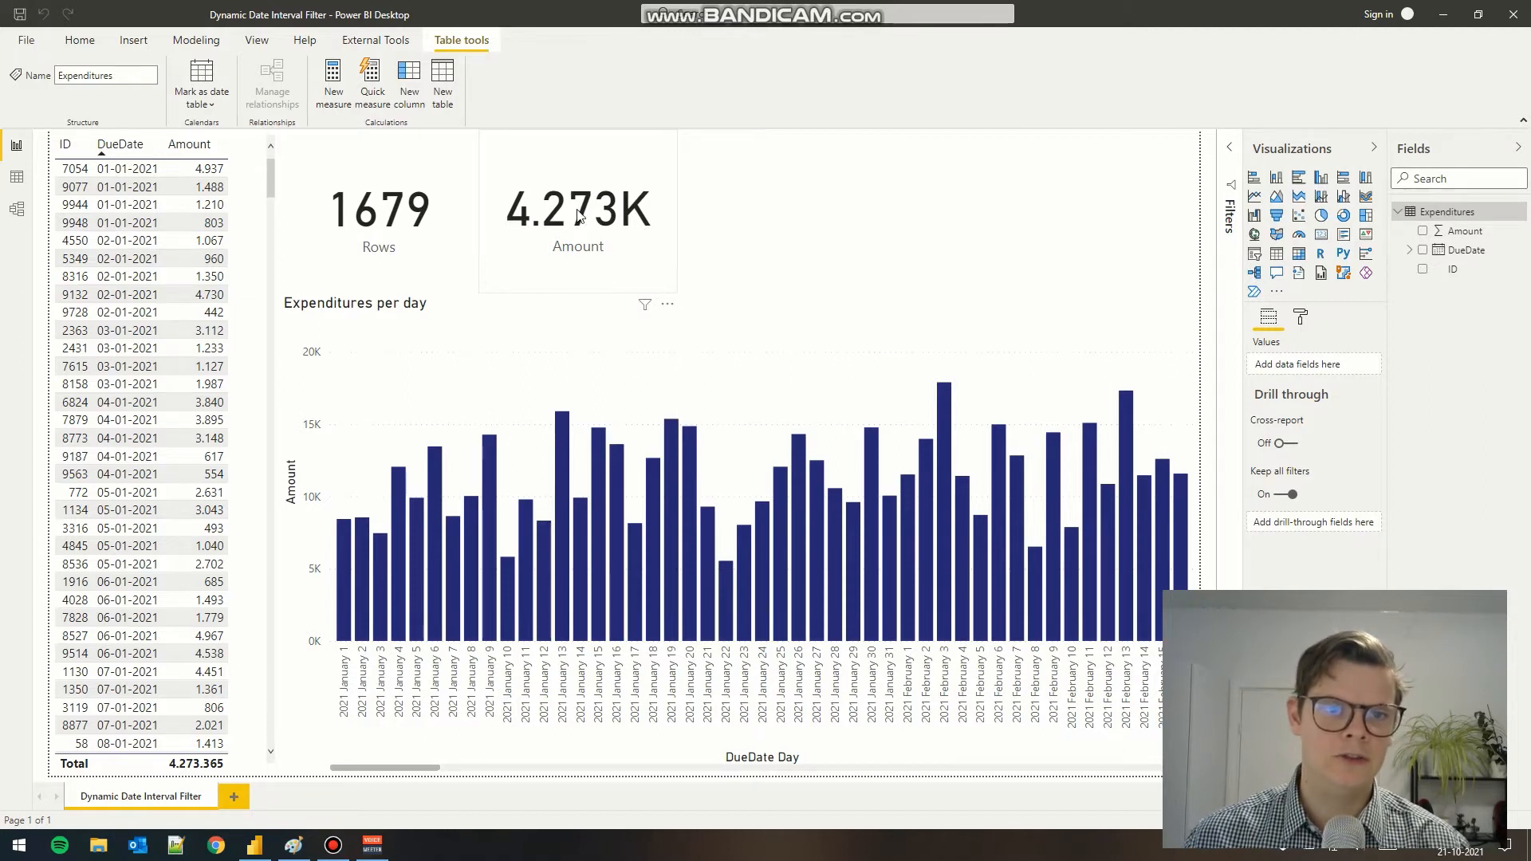
mouse_move(500, 172)
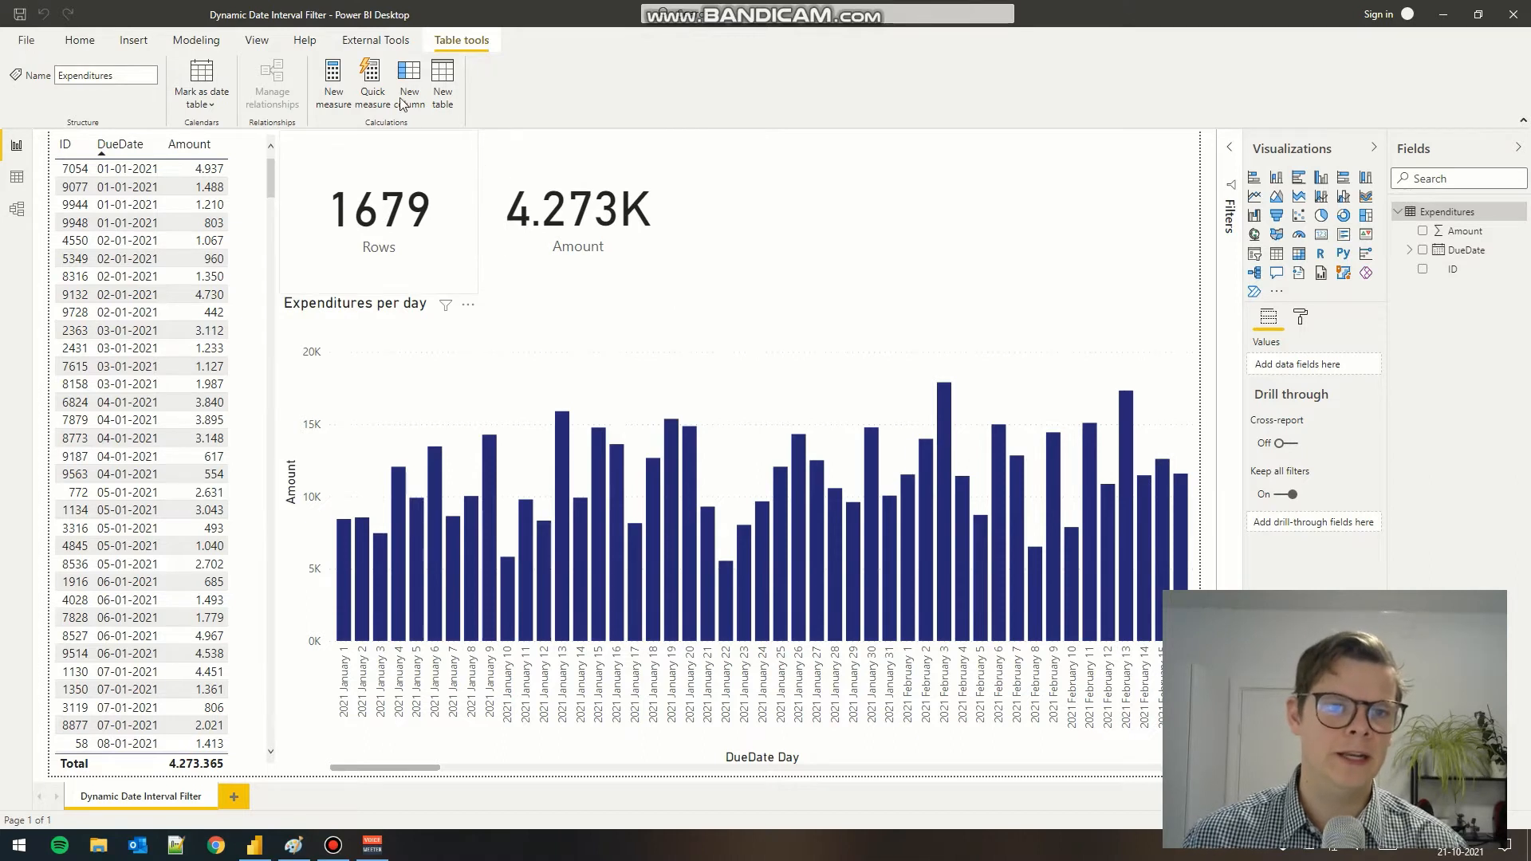
mouse_move(408, 82)
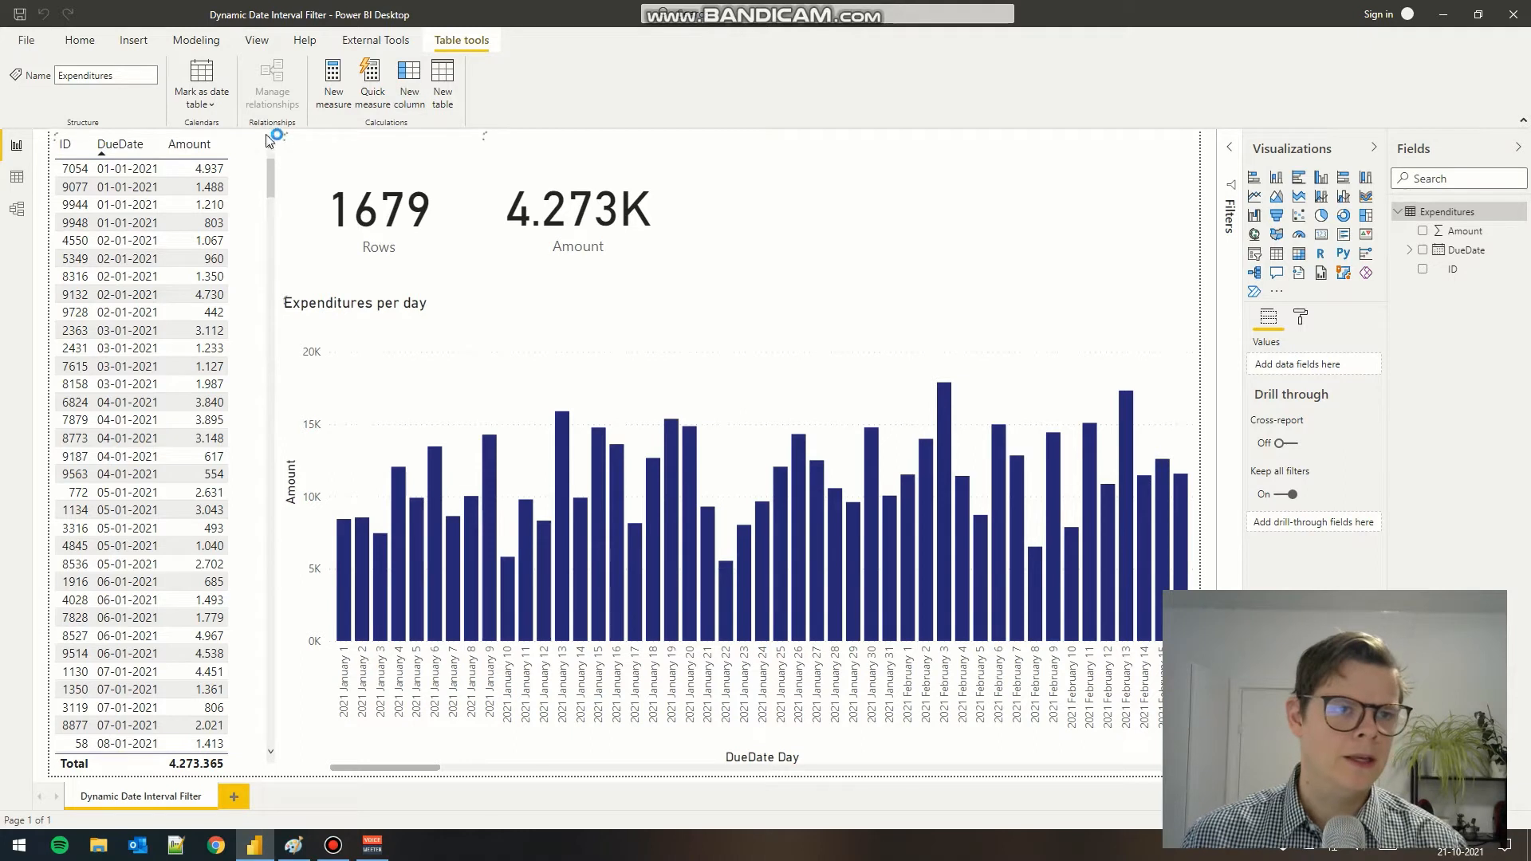
Create a new calculated column in Expenditures named PeriodFilter.
click(409, 83)
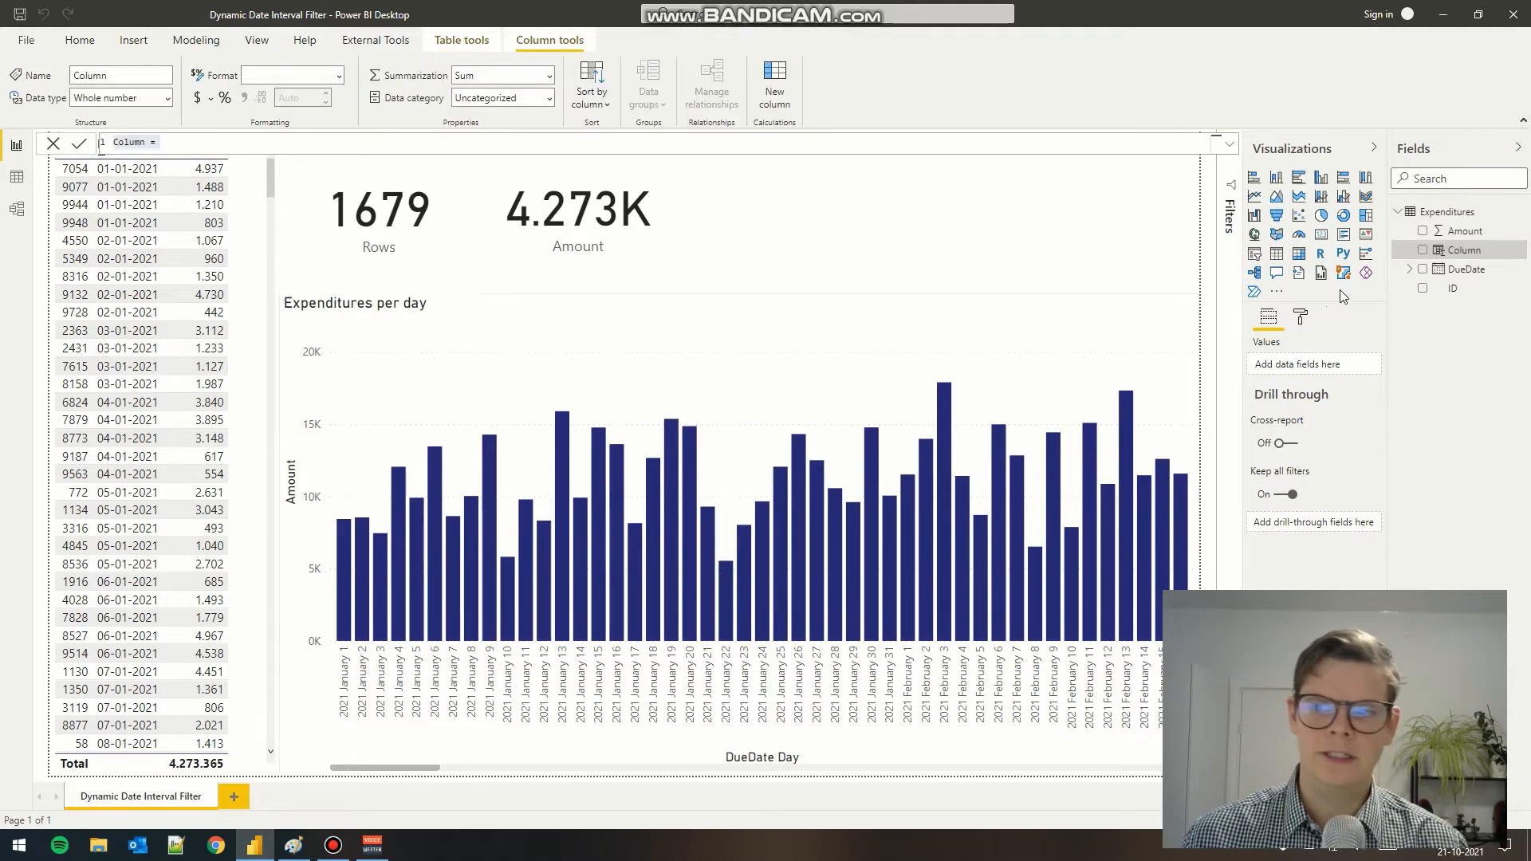
double_click(128, 142)
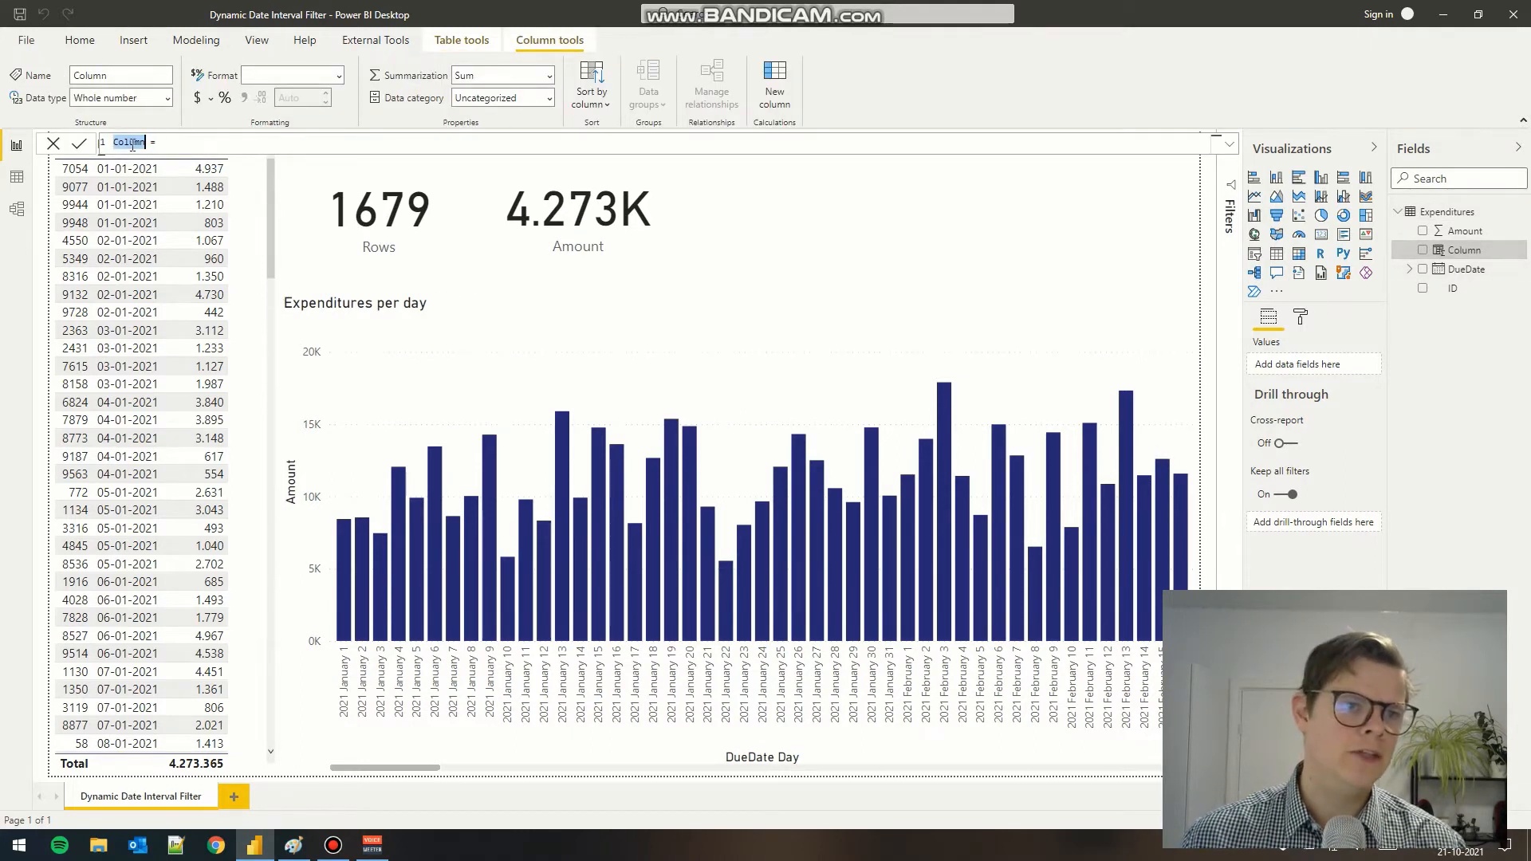
text(PeriodFilter)
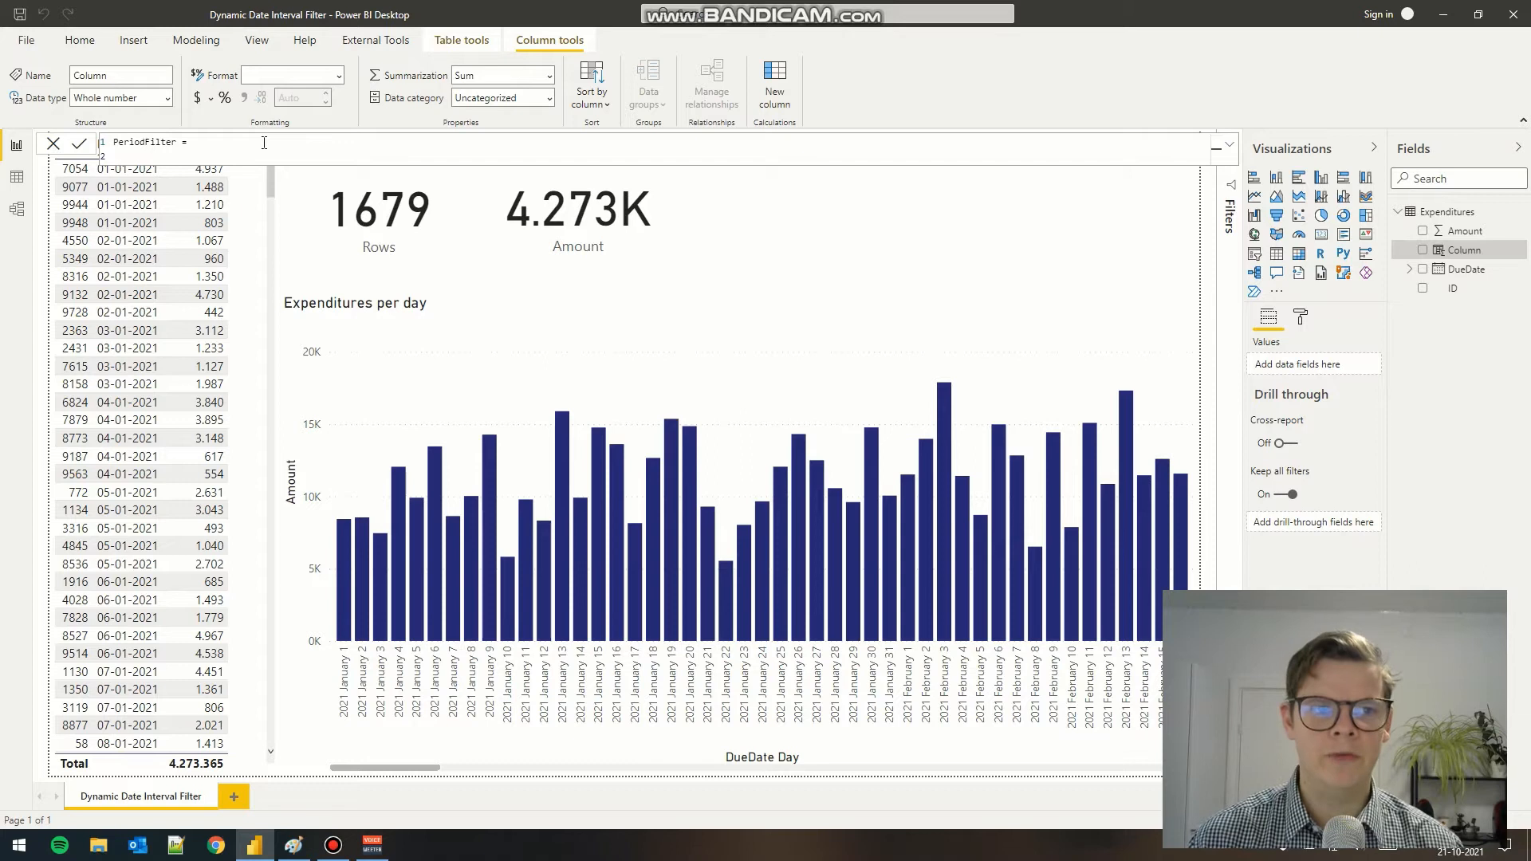
Define var RowDate = VALUE(Expenditures[DueDate]) in the formula.
text(var)
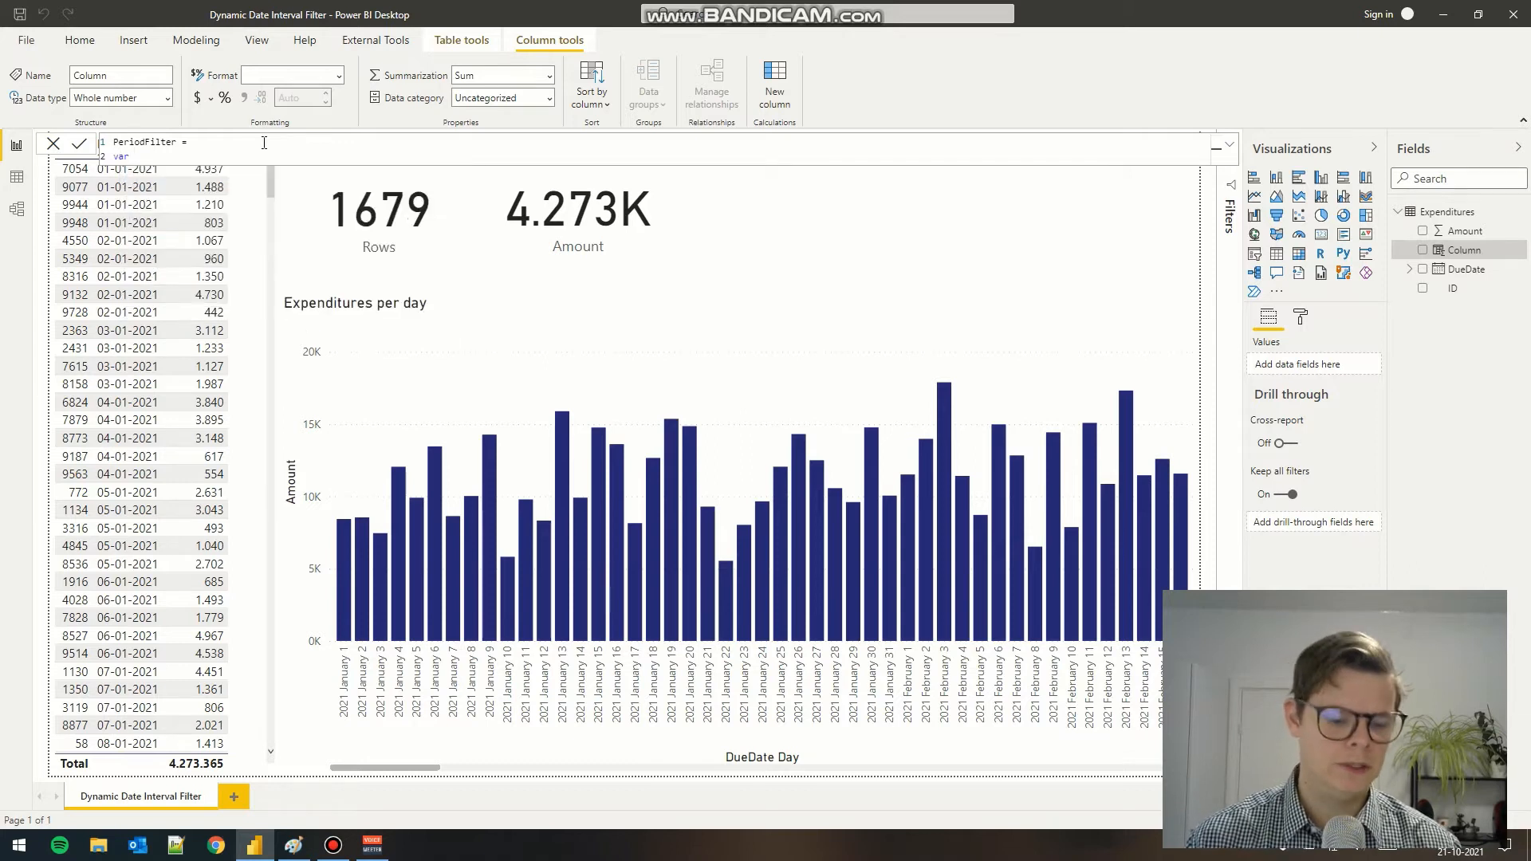
text(RowDate)
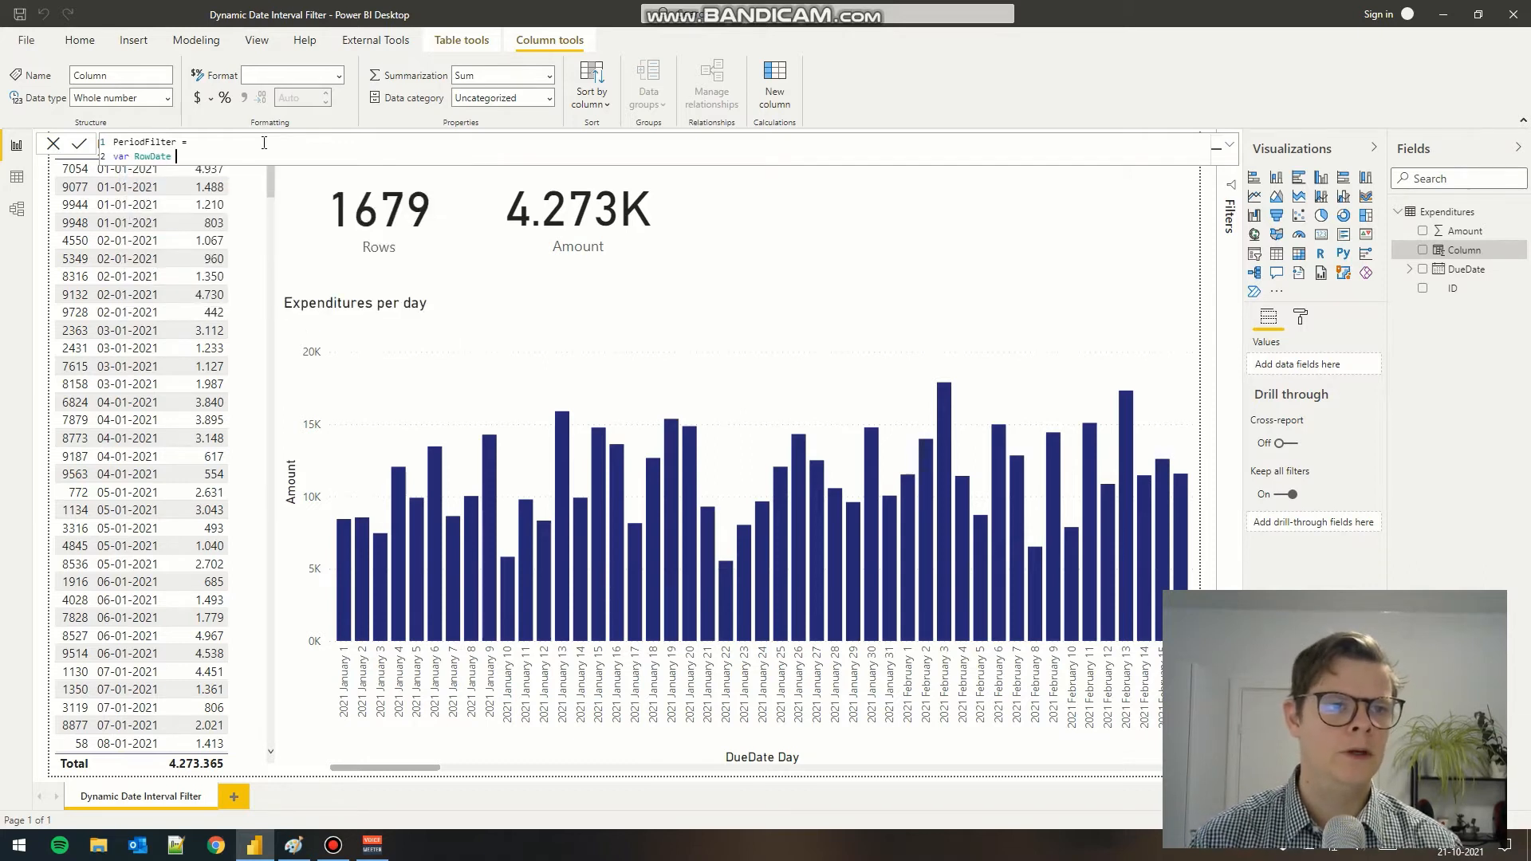
text(= VALUE()
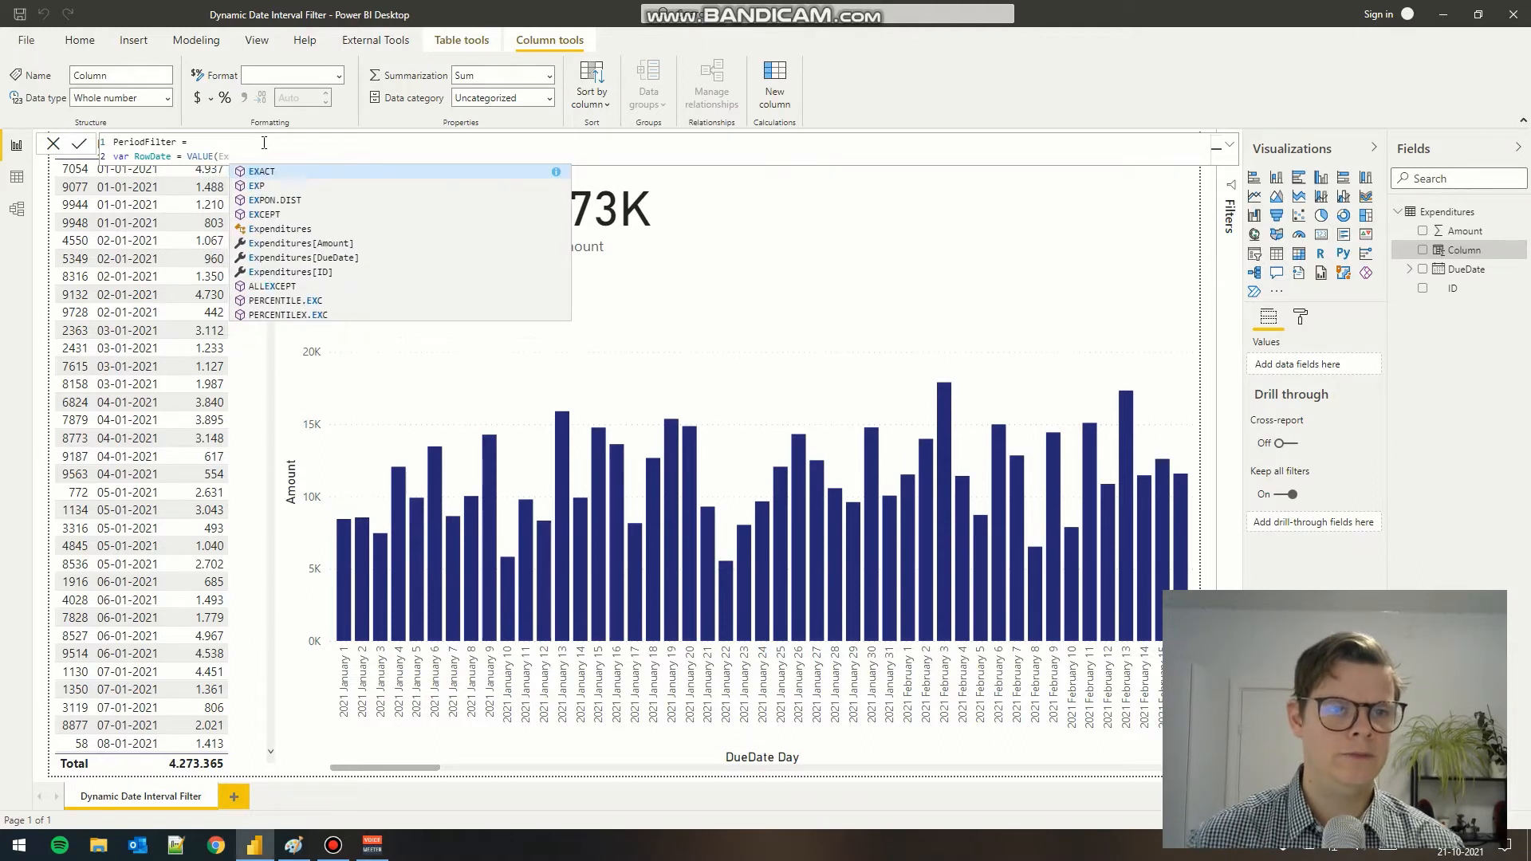
text(Expenditures[DueDate]))
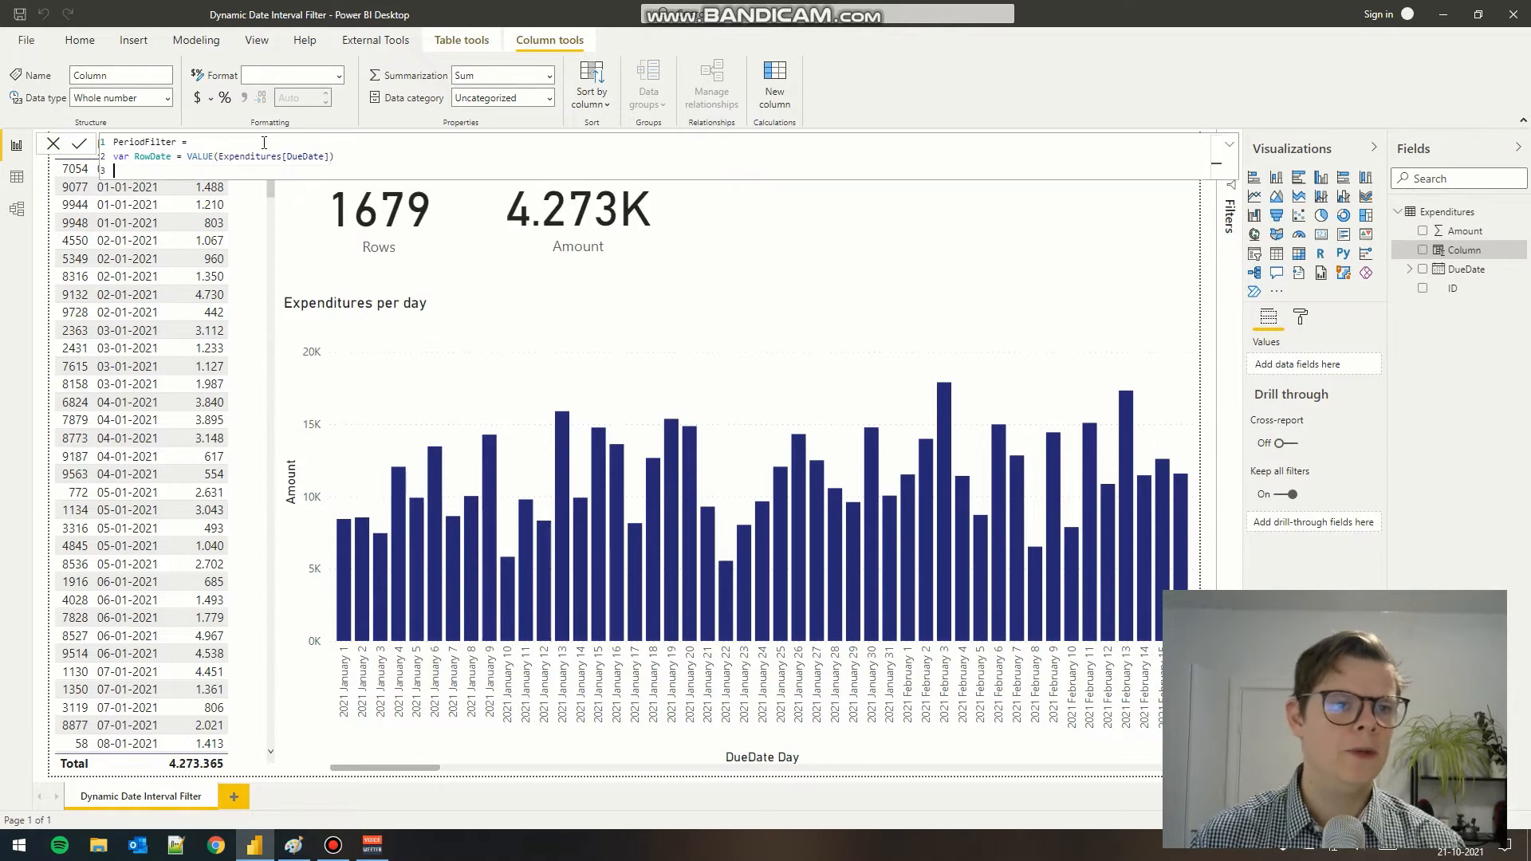
Add var StartDate = TODAY() - 30 and var EndDate = TODAY() + 30.
text(var s)
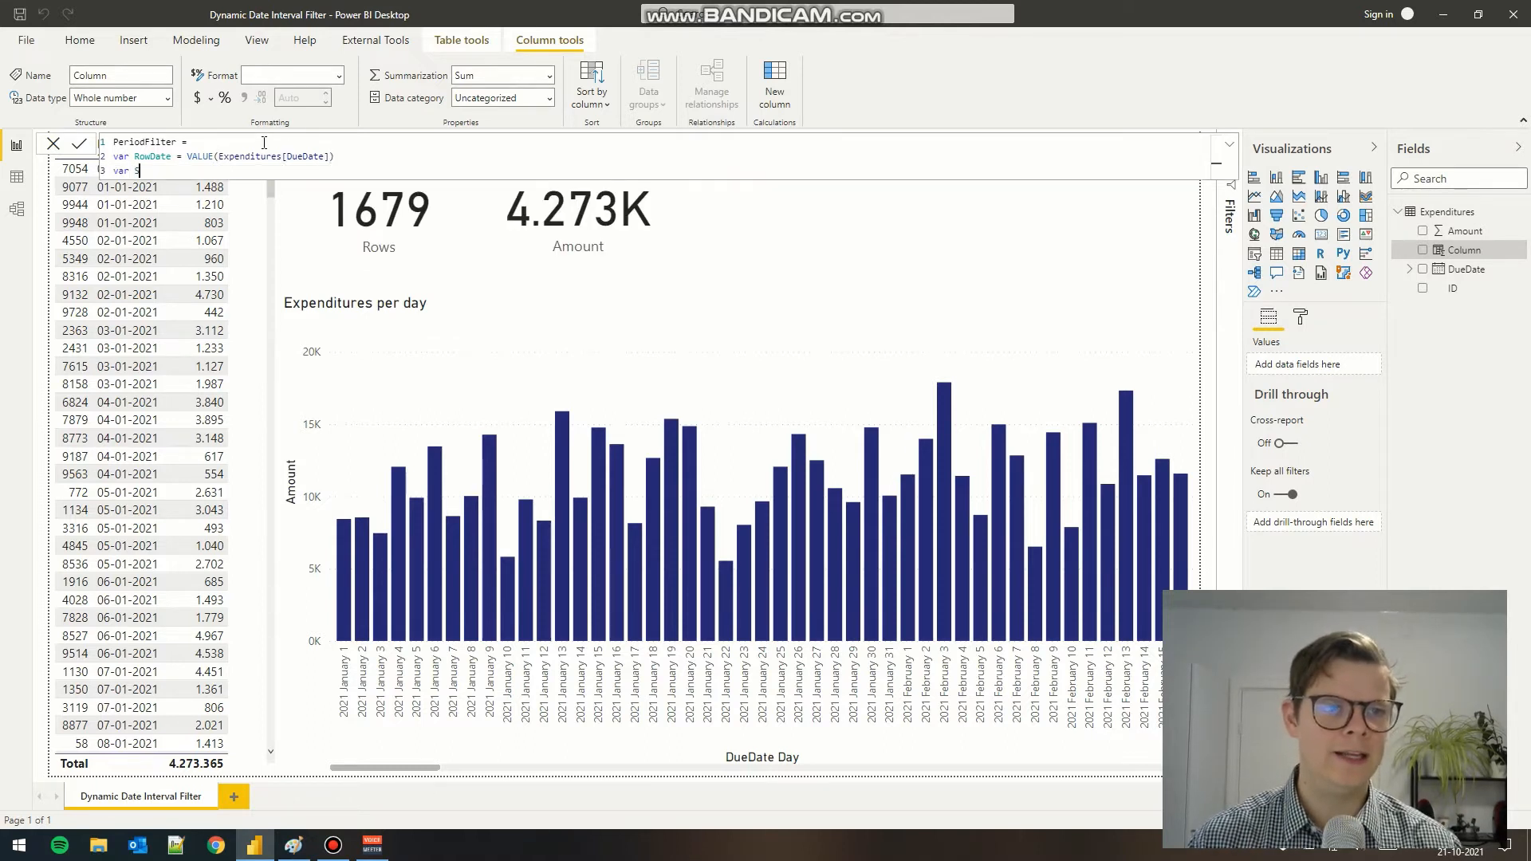
text(StartDate = TODAY()
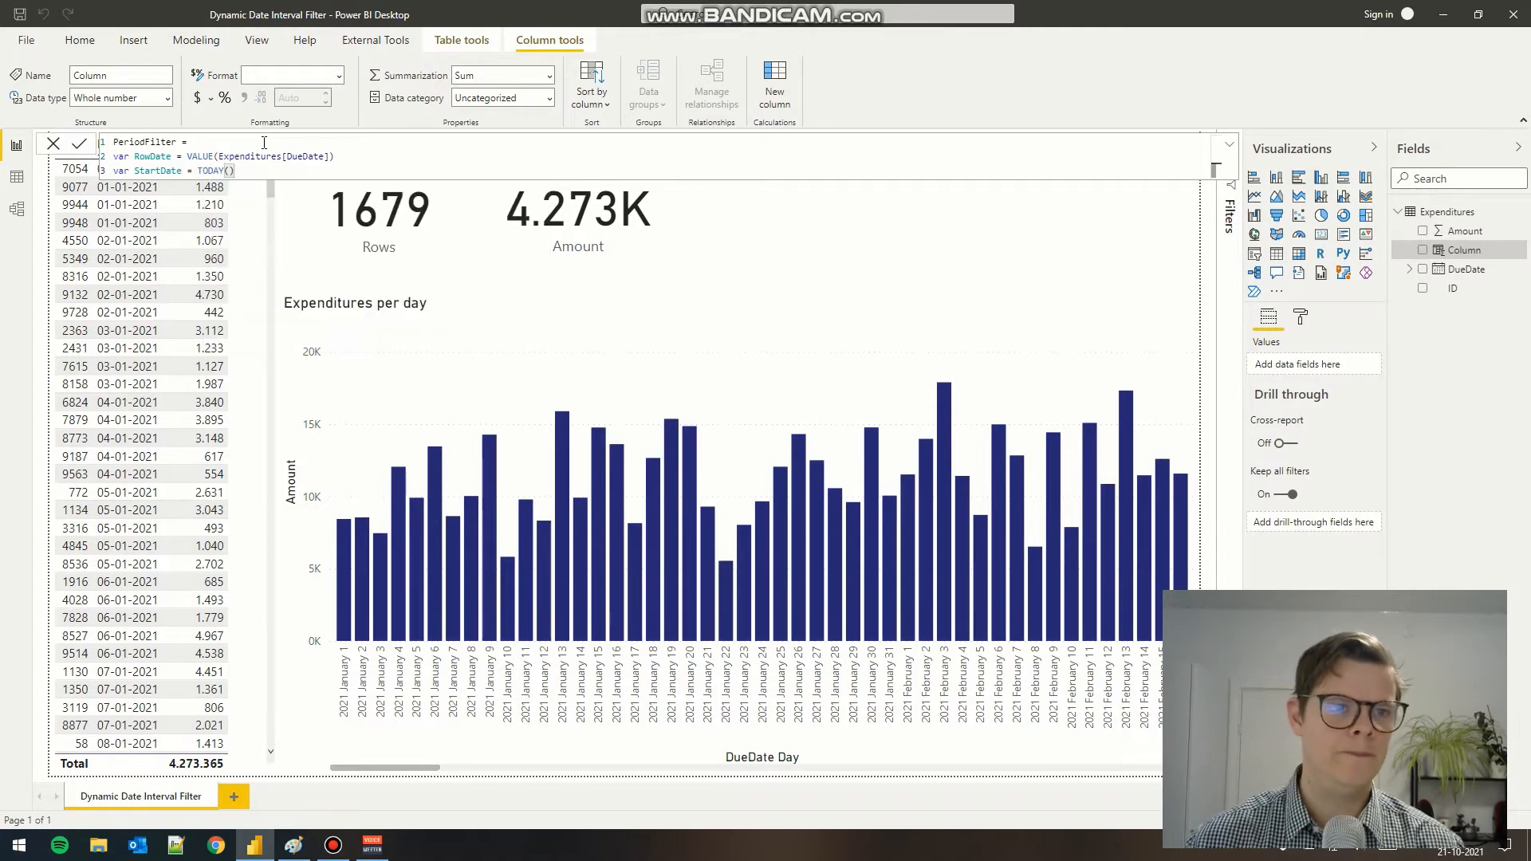
text(- 30)
text(var)
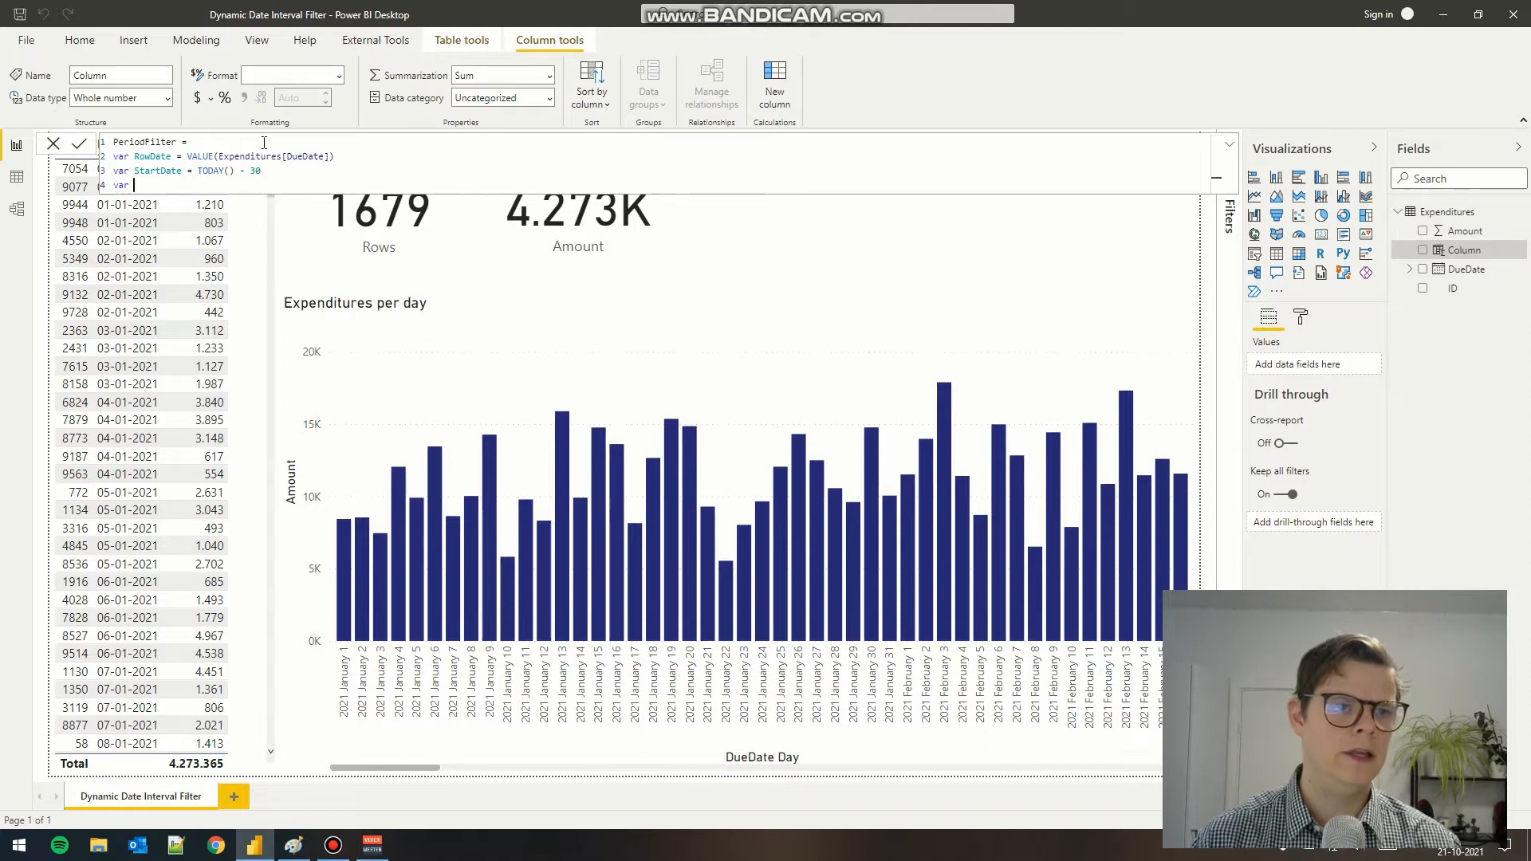
text(EndDate =)
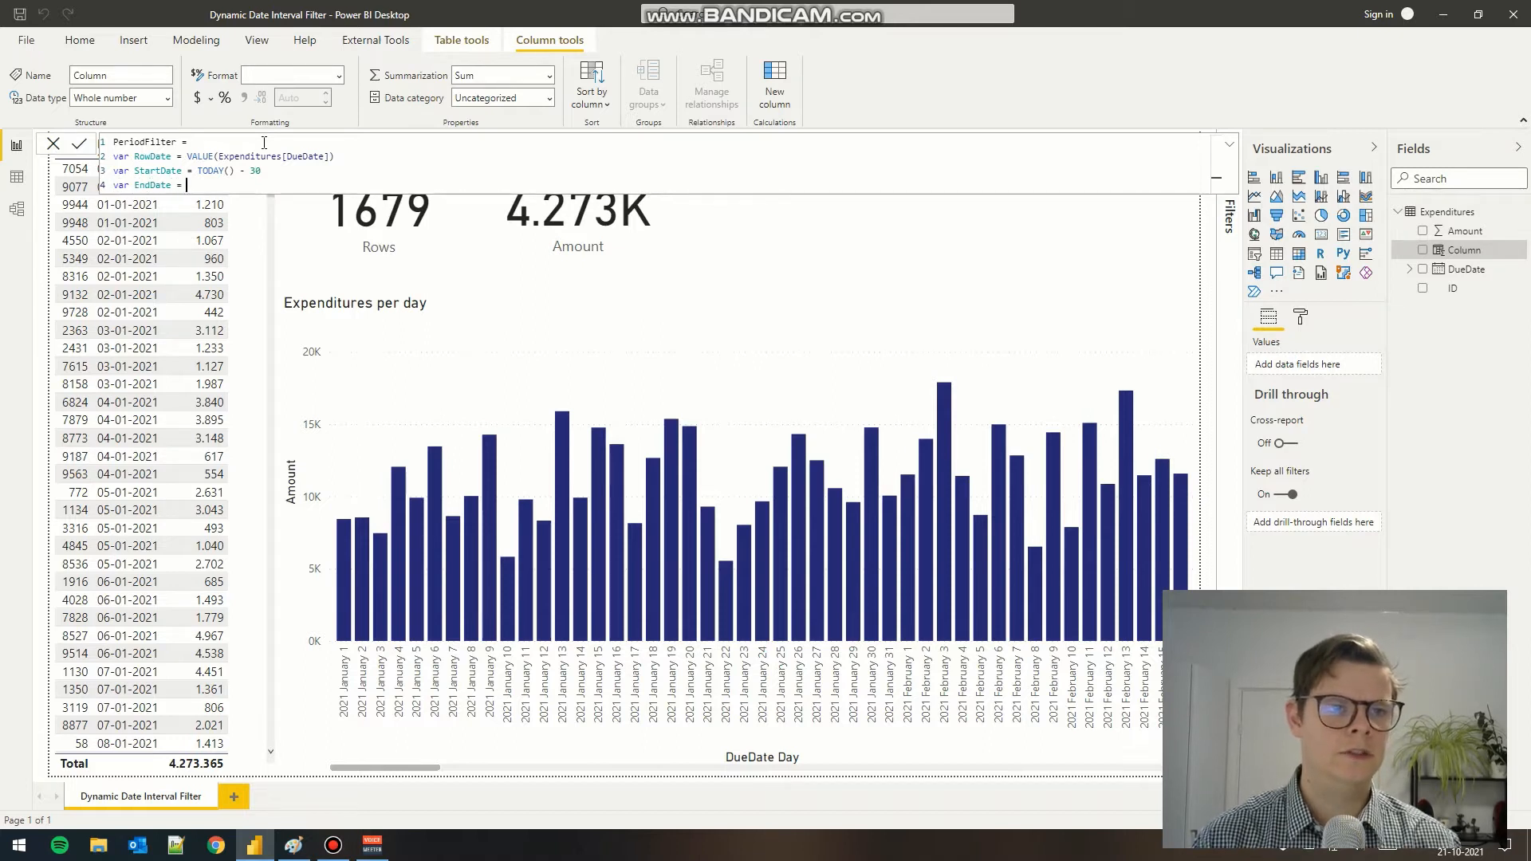
text(TODAY() + 30)
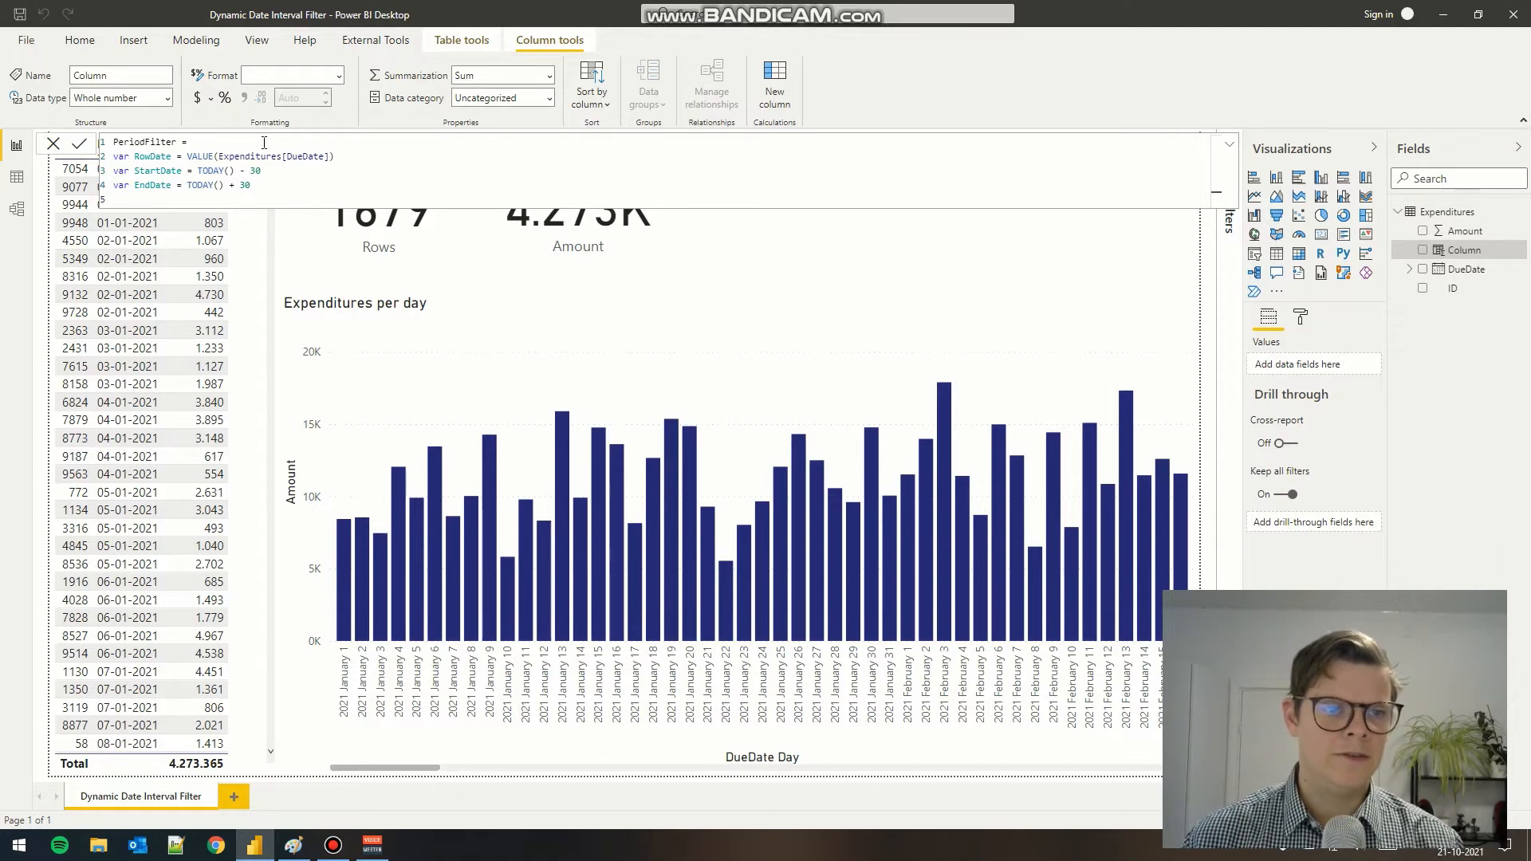
Return IF(AND(RowDate >= StartDate, RowDate <= EndDate), "Relevant", "Not Relevant") and commit the column.
key(enter)
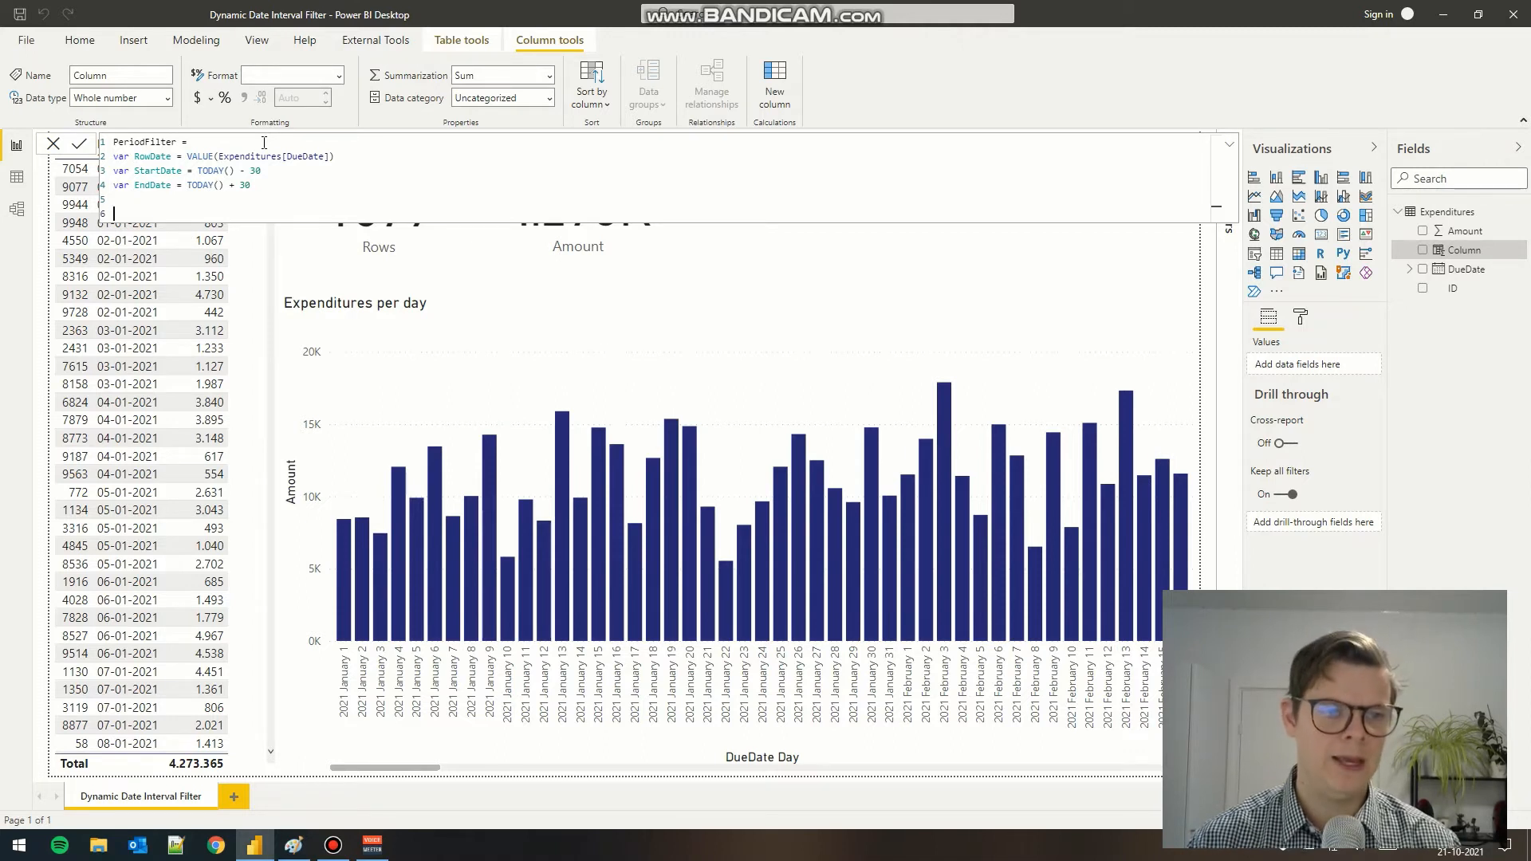
text(return(IF(AND(RowDate>= StartDate, EndDate <=)
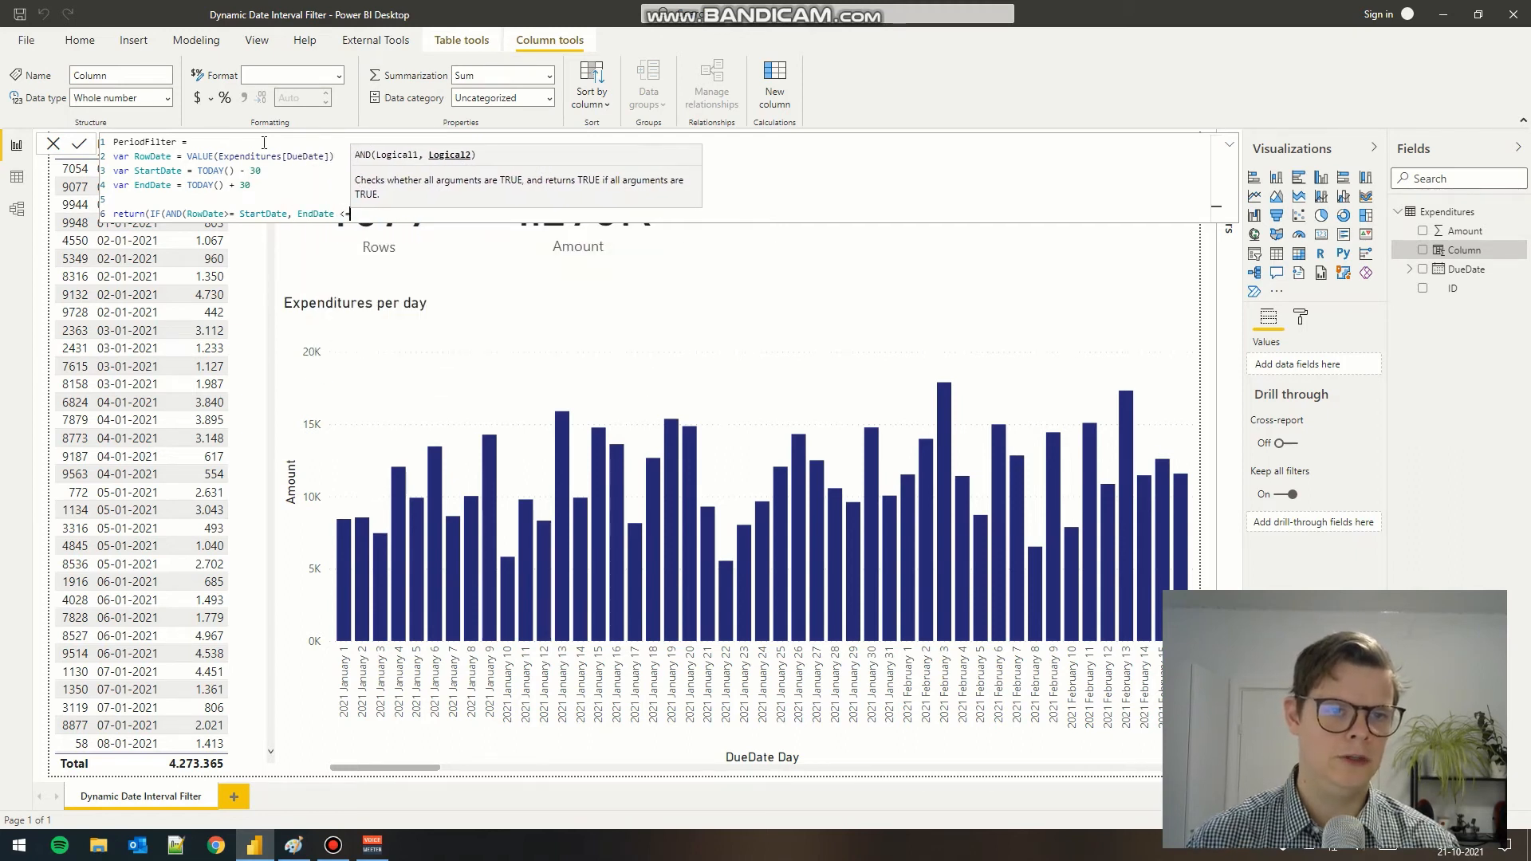
text(Row)
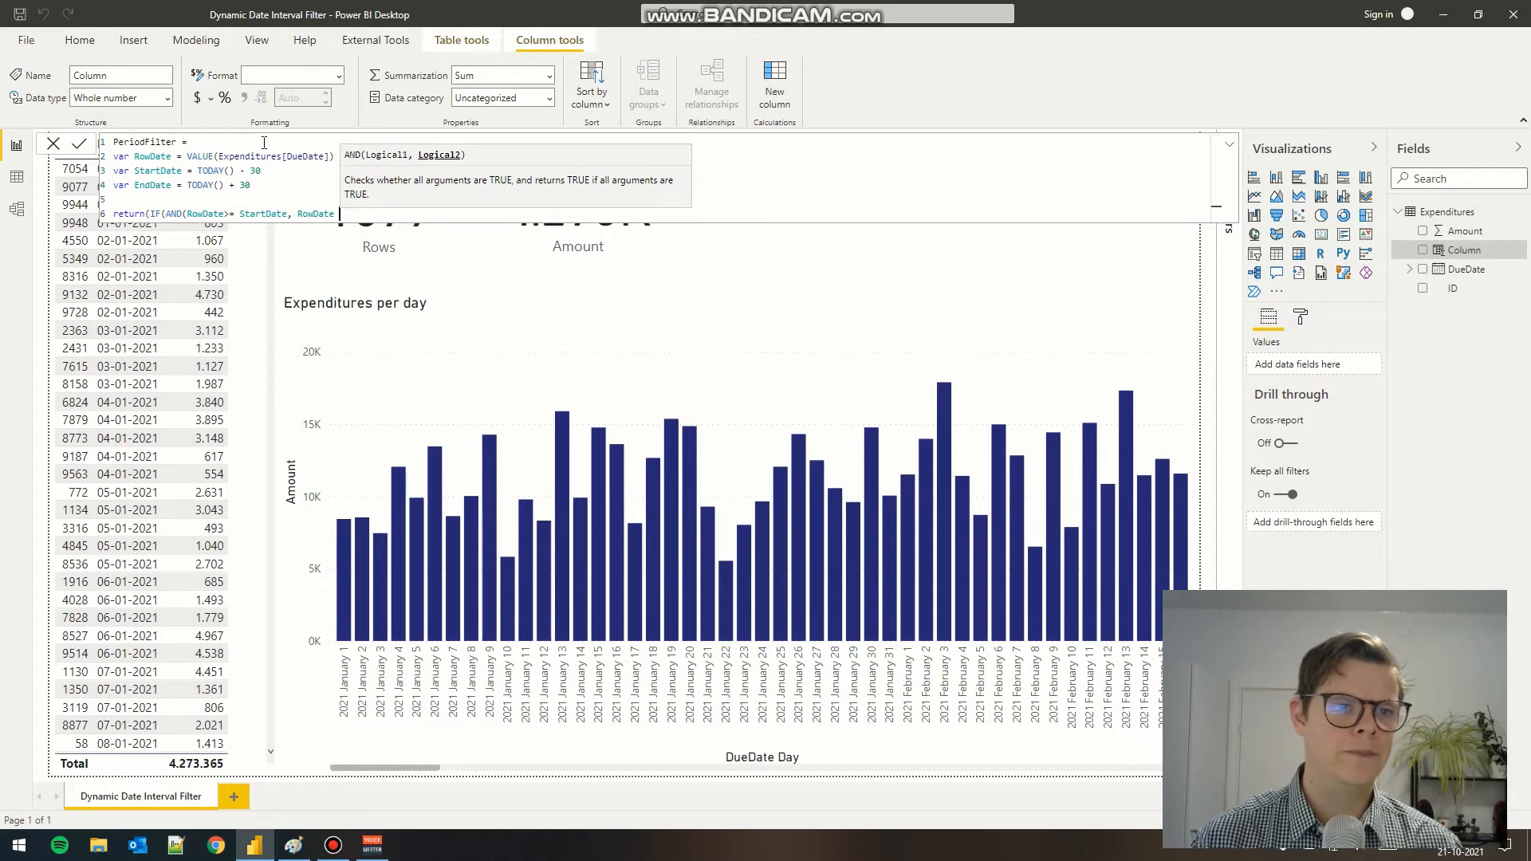
text(<=)
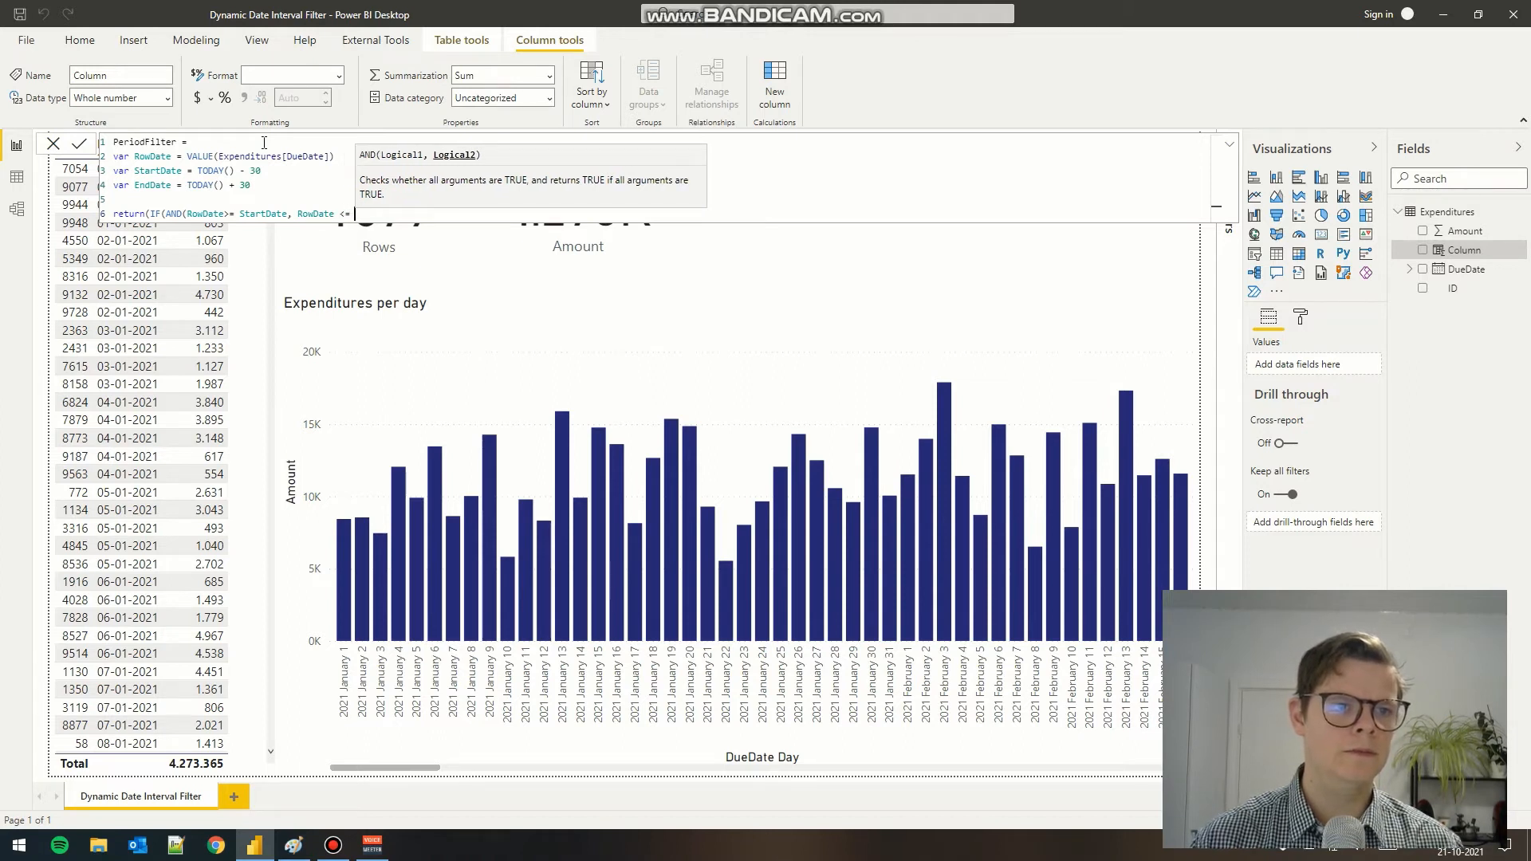
text(EndDate),)
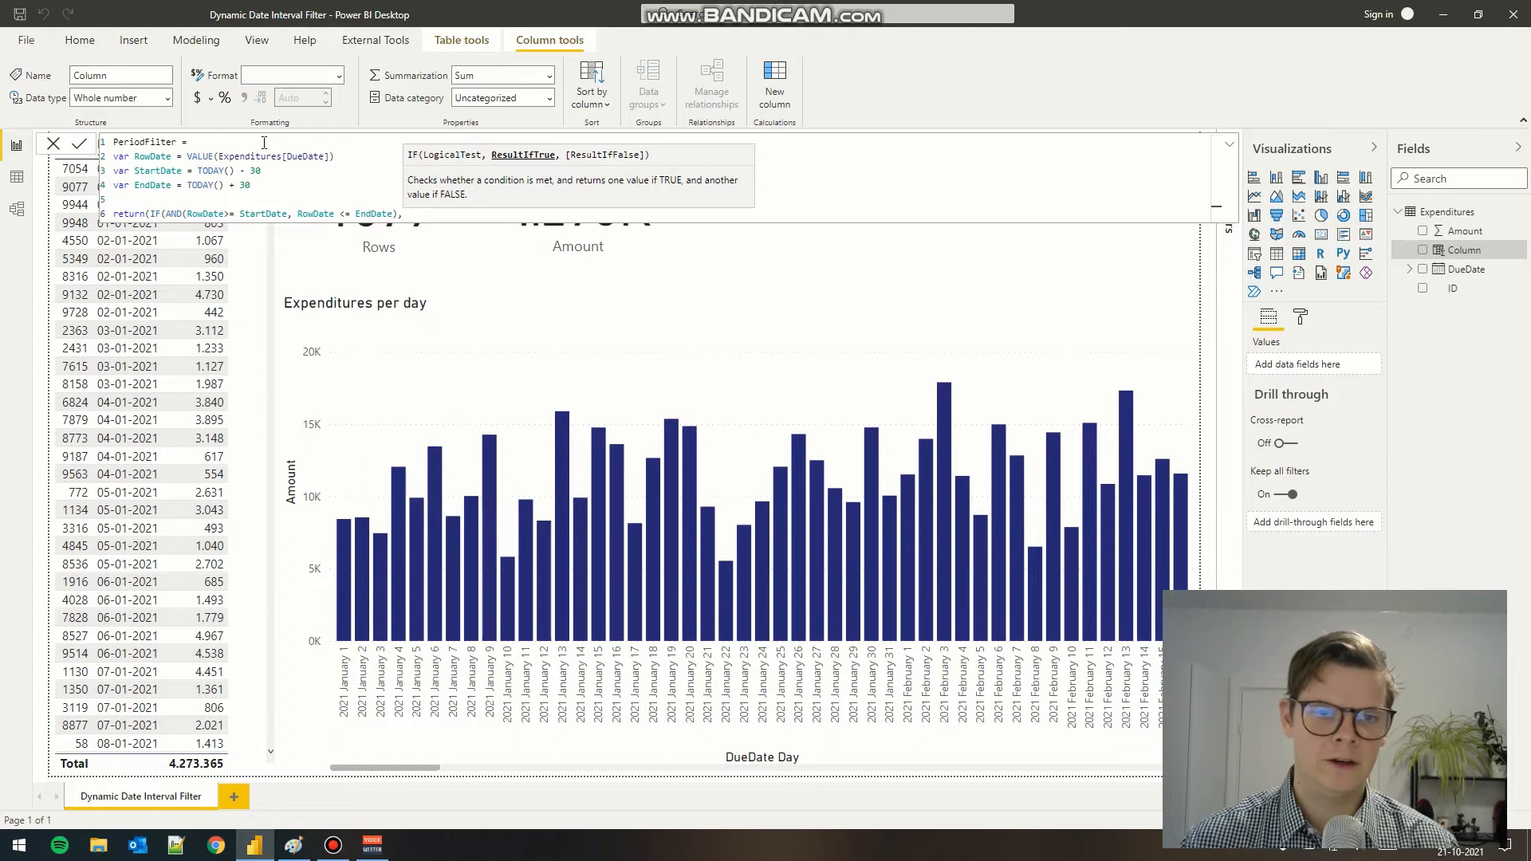
text(1)
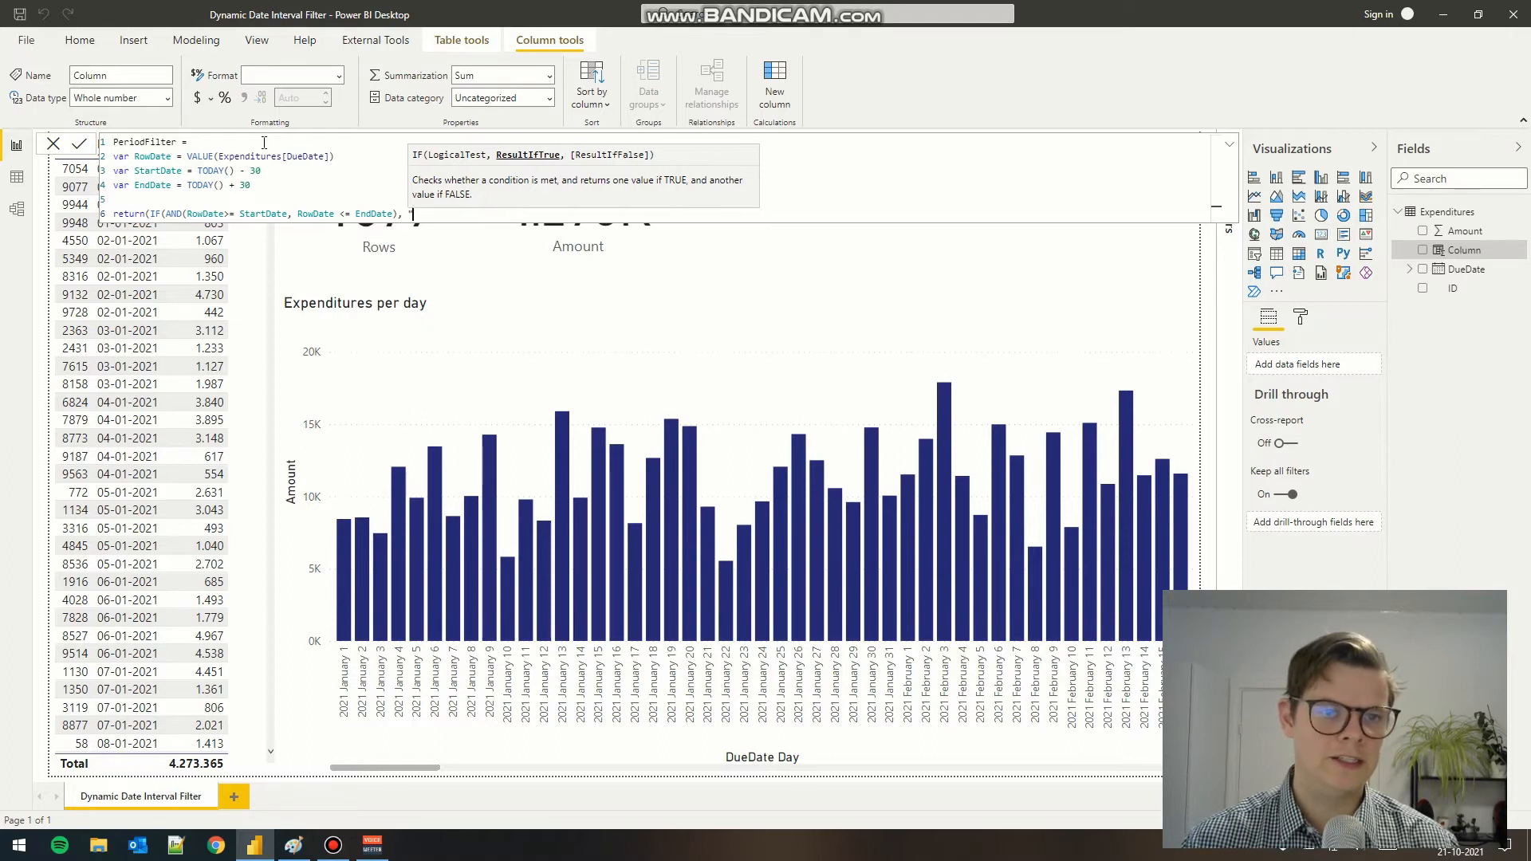
text("Relevant", "Not Relevant")))
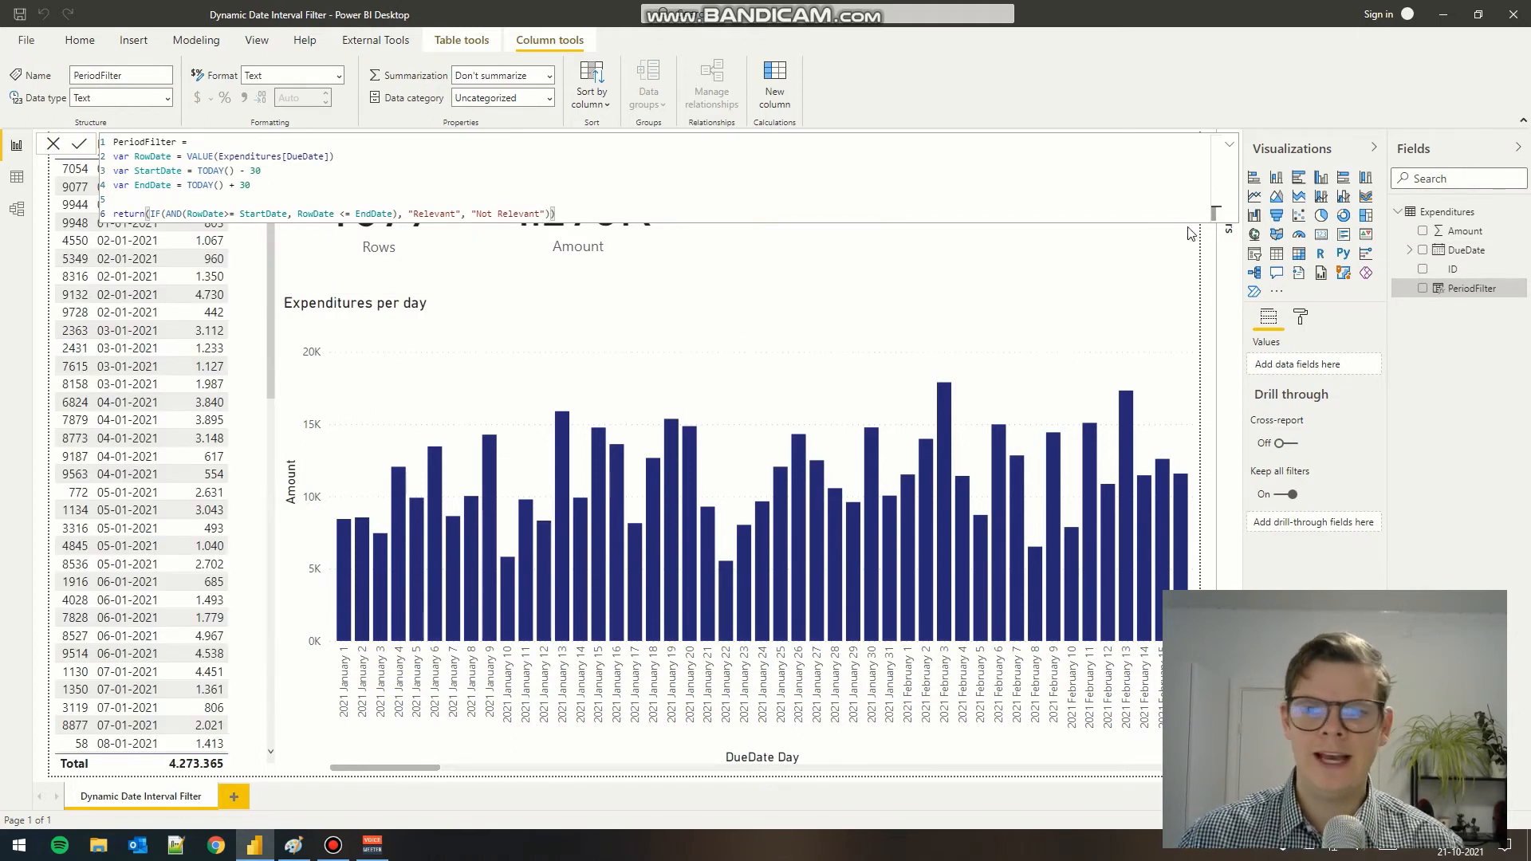
mouse_move(1230, 150)
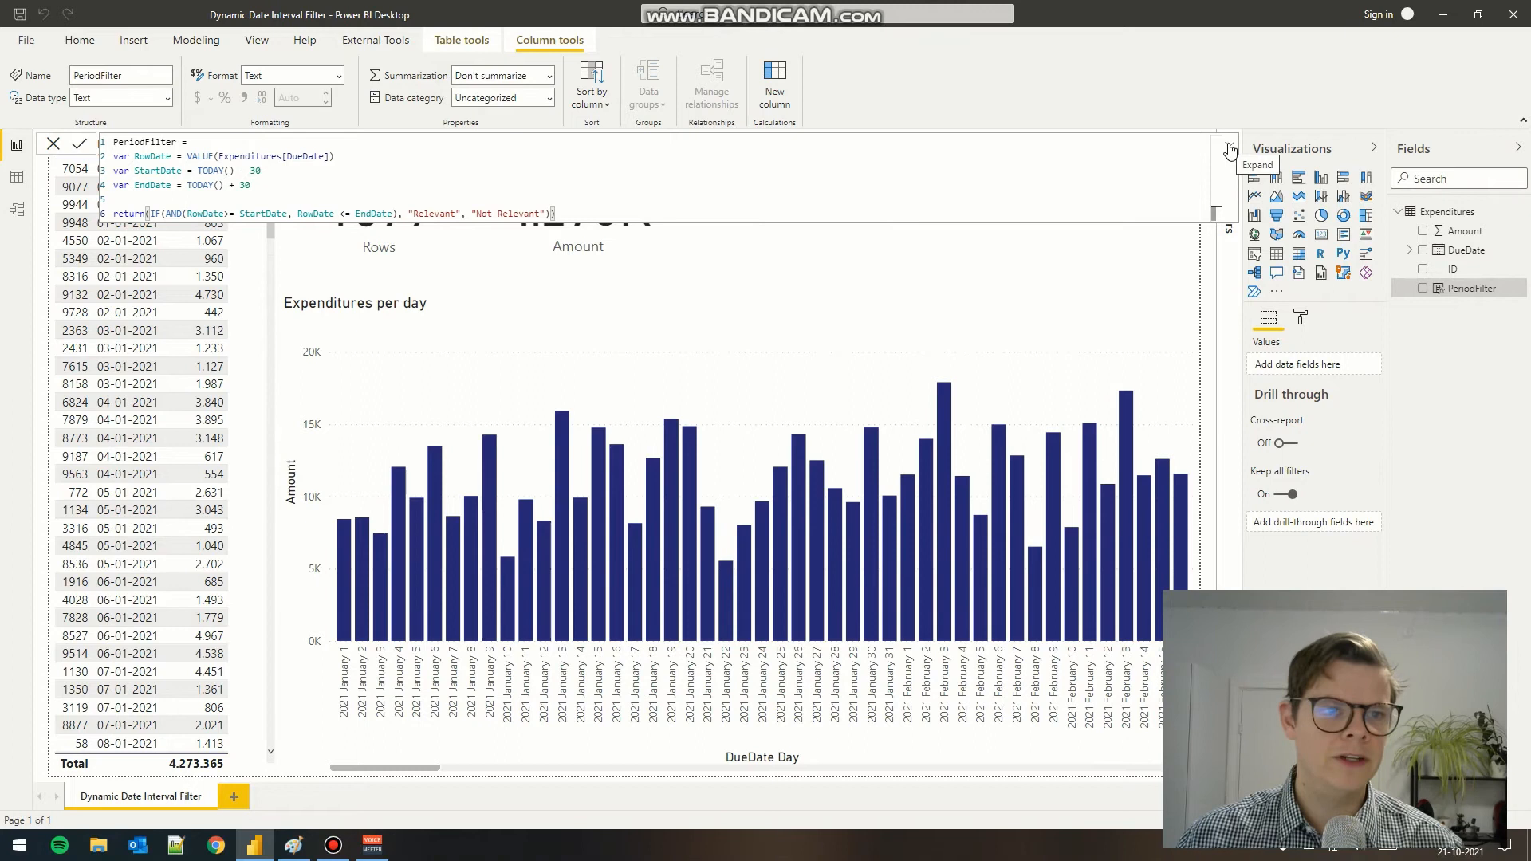
Filter the report page to PeriodFilter = Relevant, leaving 280 rows totalling 710K.
click(1228, 144)
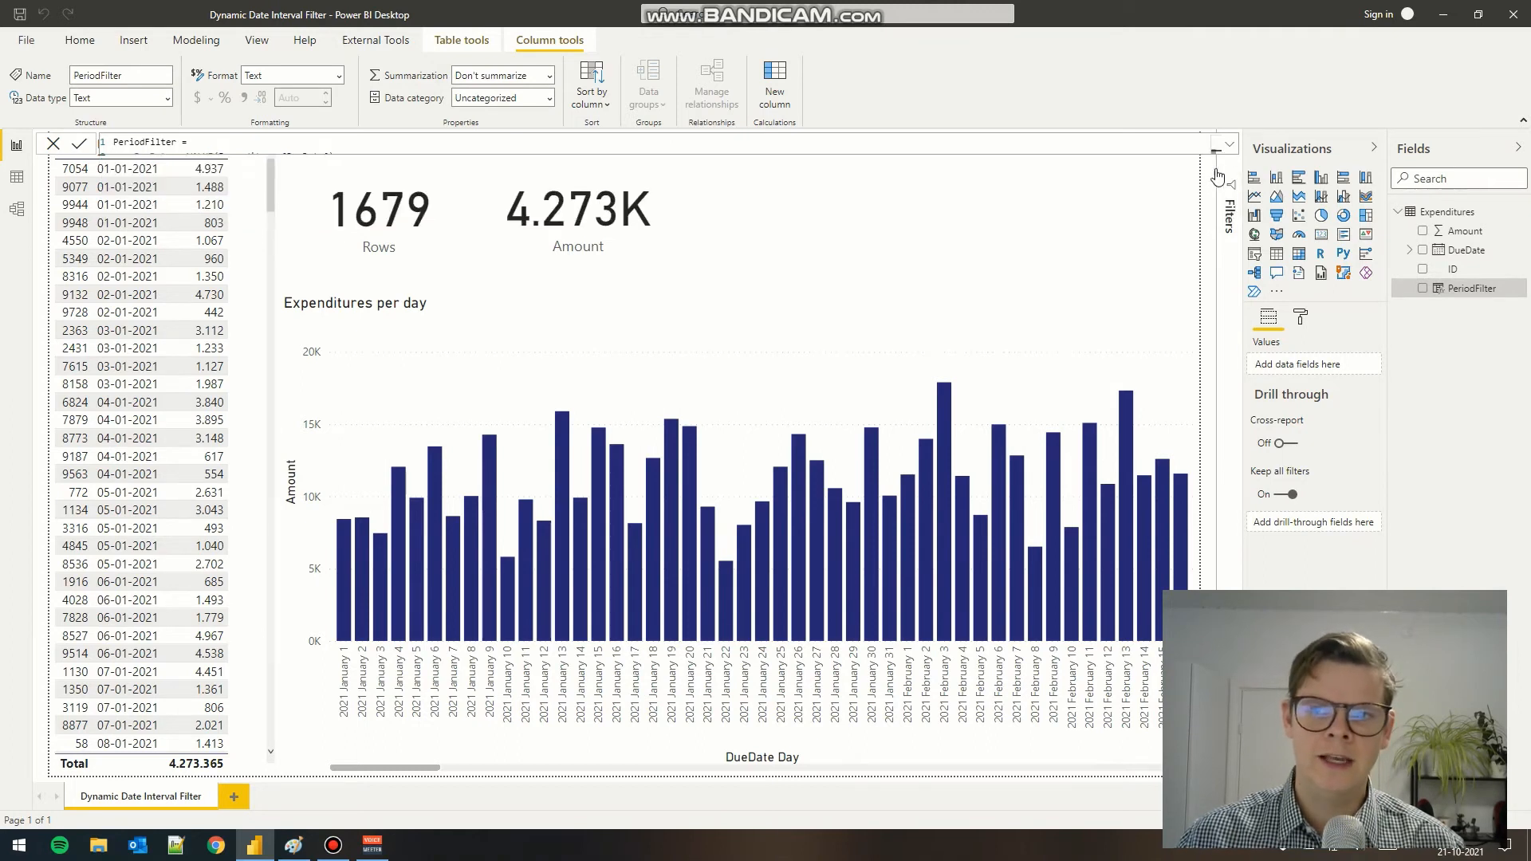
mouse_move(1454, 378)
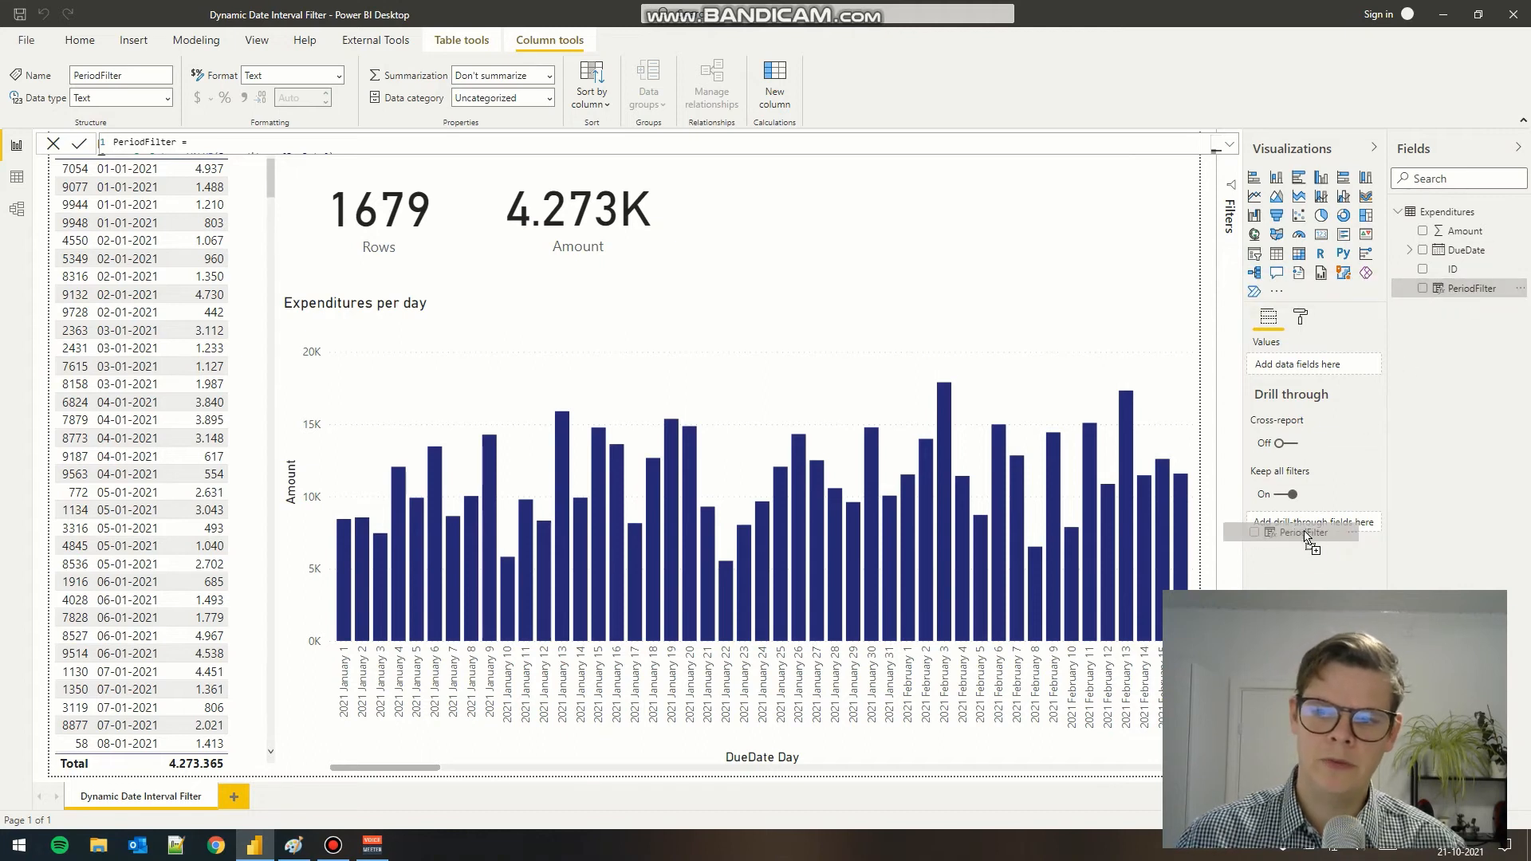
click(1308, 533)
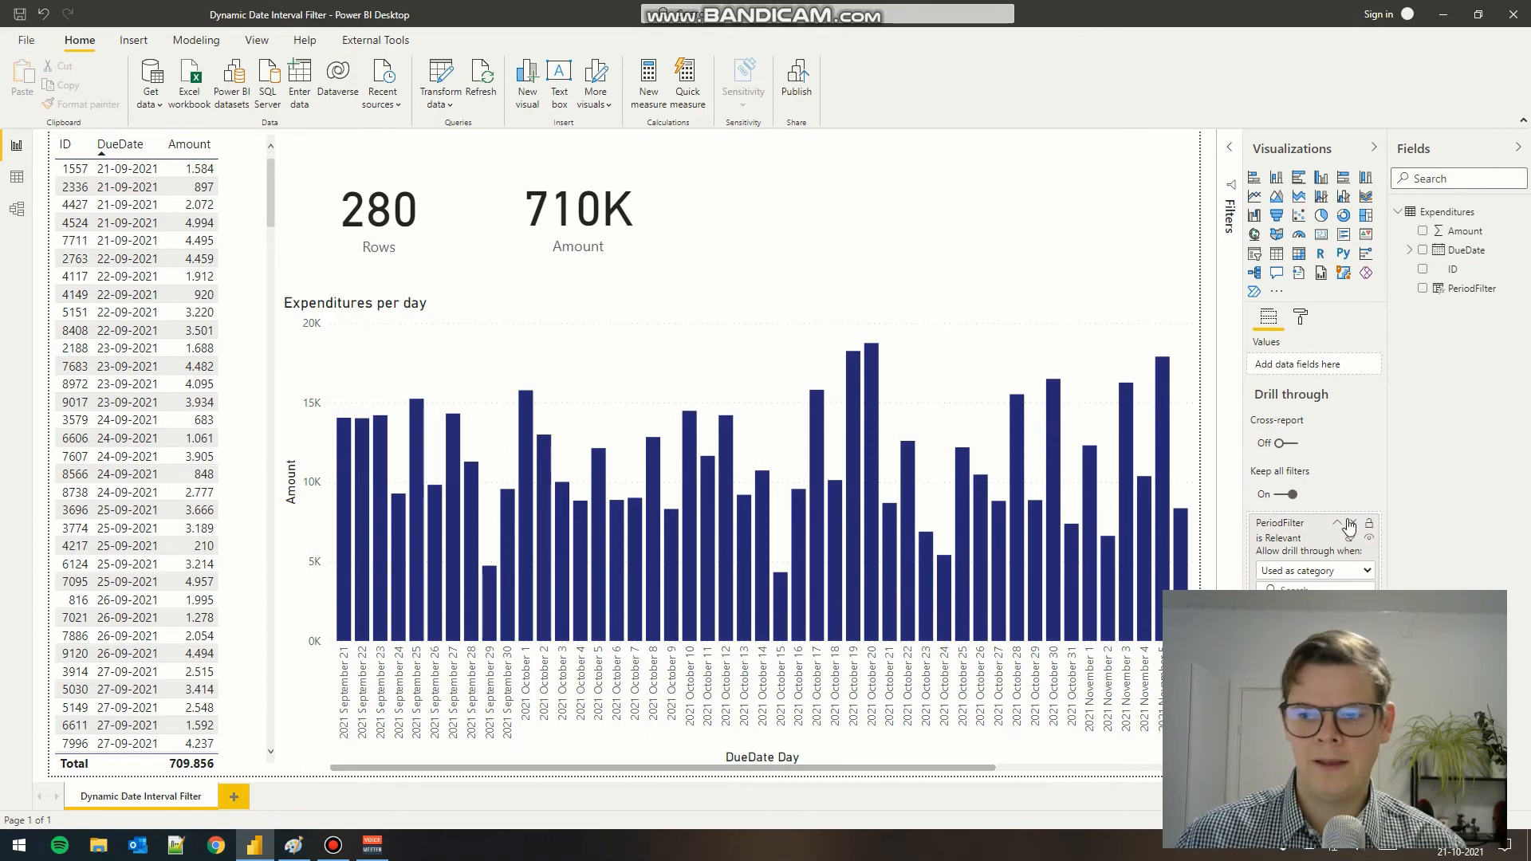
mouse_move(1351, 525)
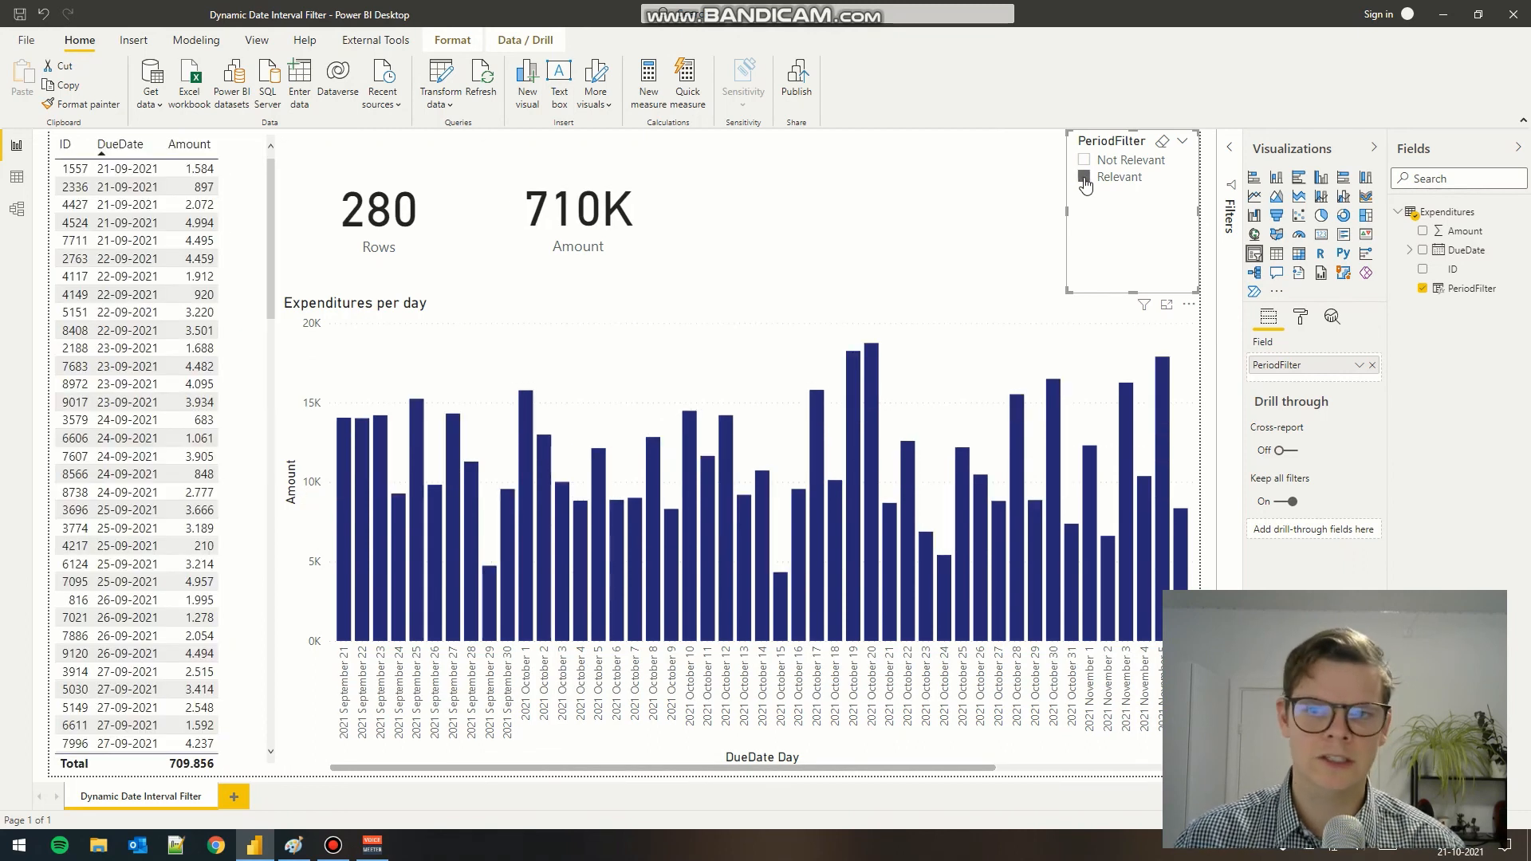
Place a PeriodFilter slicer with Relevant chosen, keeping 280 rows and 710K.
click(1085, 177)
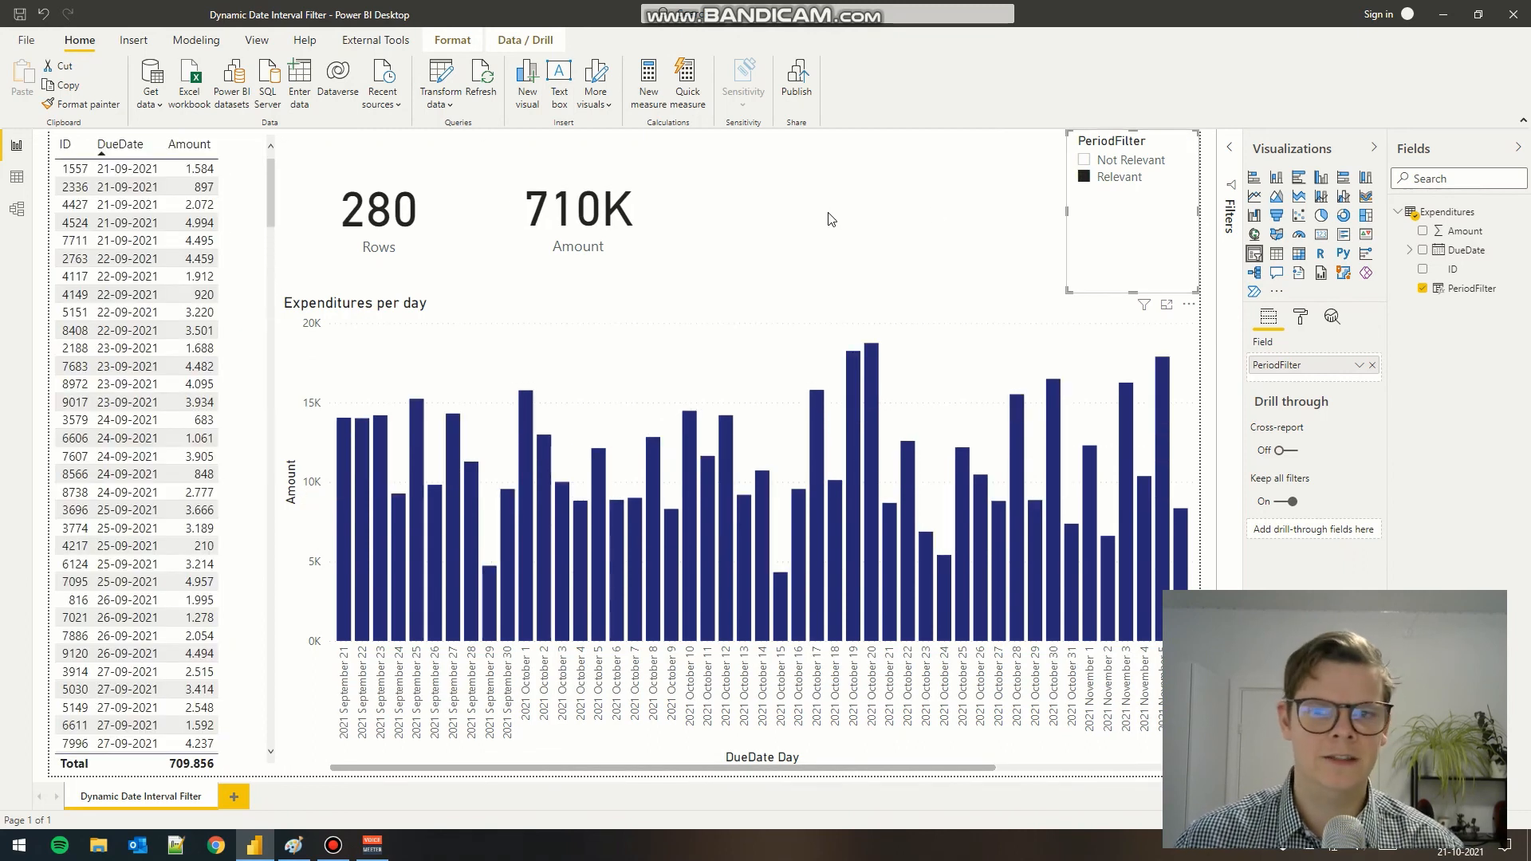